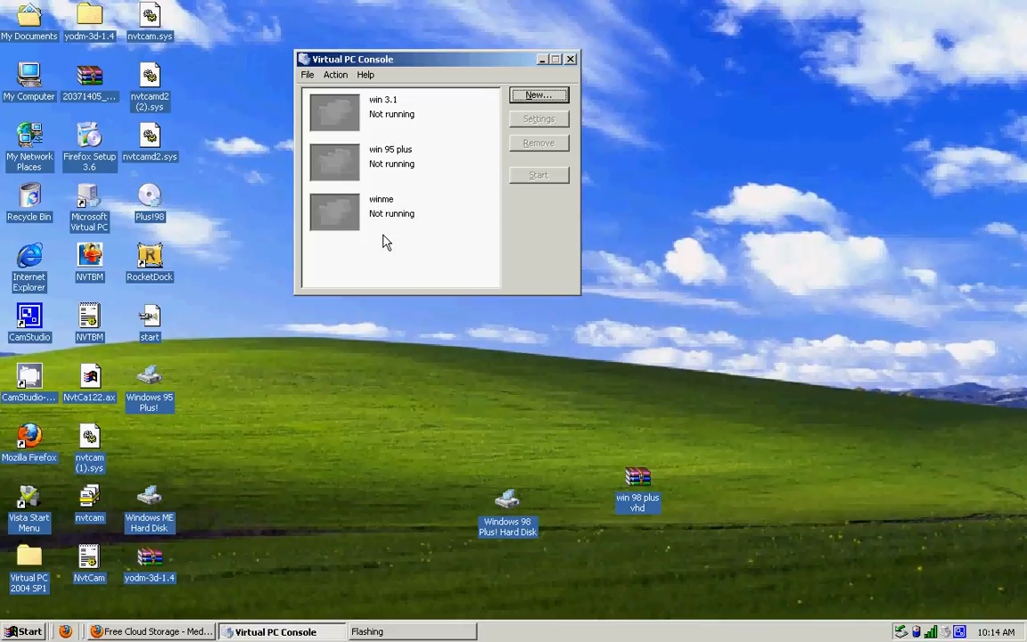
Select winme and drag the Windows 98 Plus! Hard Disk icon up to mid-screen.
click(383, 211)
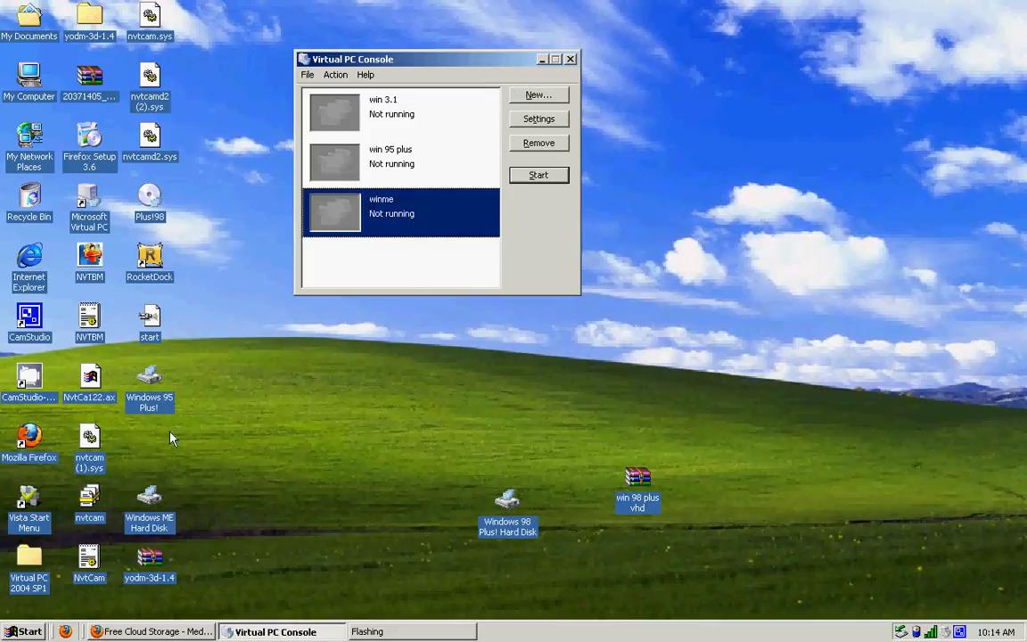
mouse_move(400, 76)
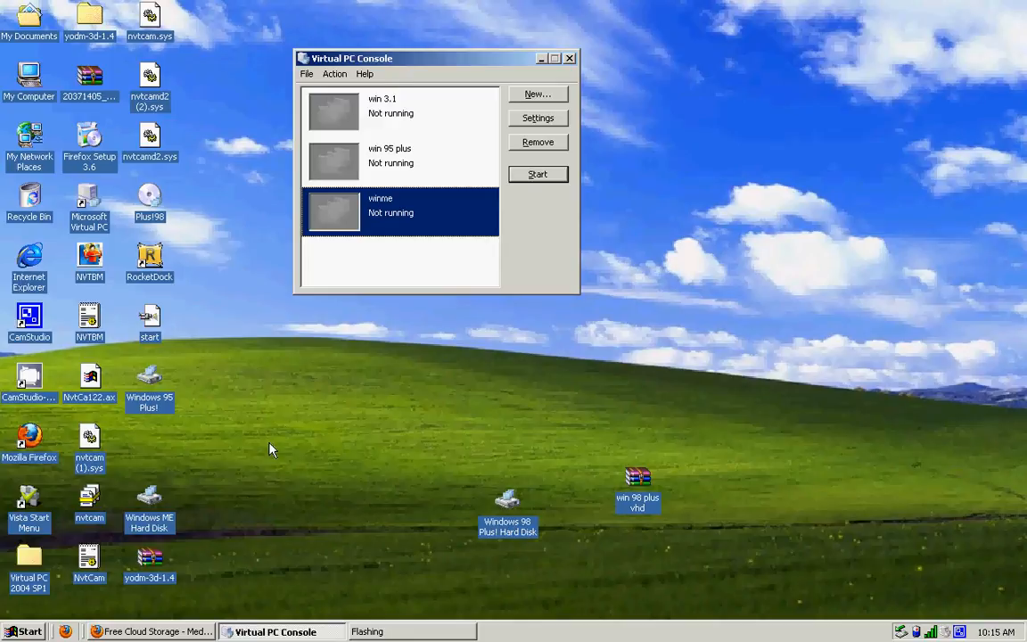
mouse_move(171, 404)
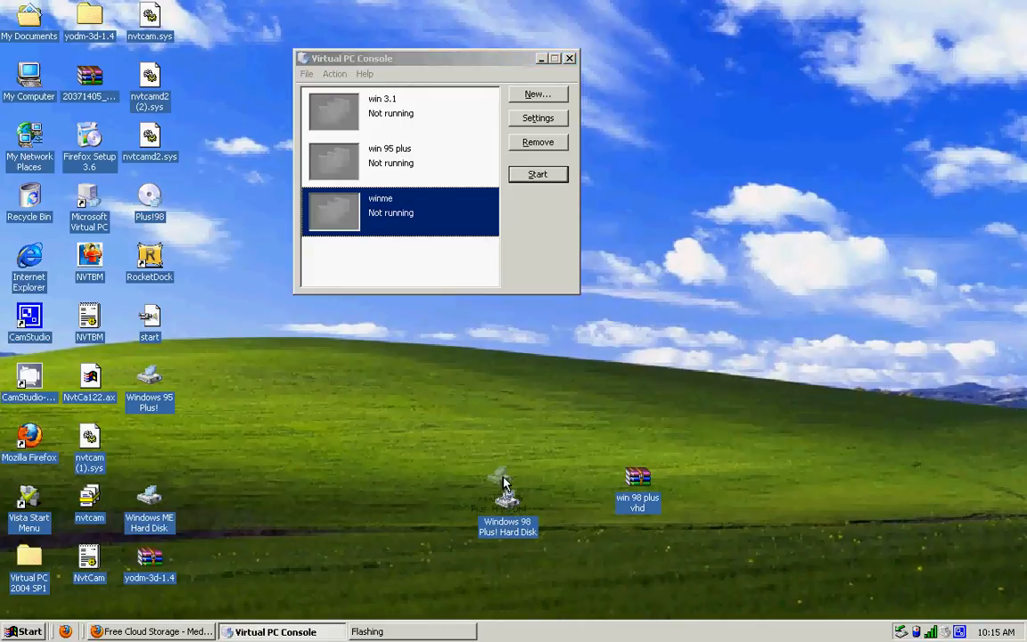
drag(506, 490, 379, 383)
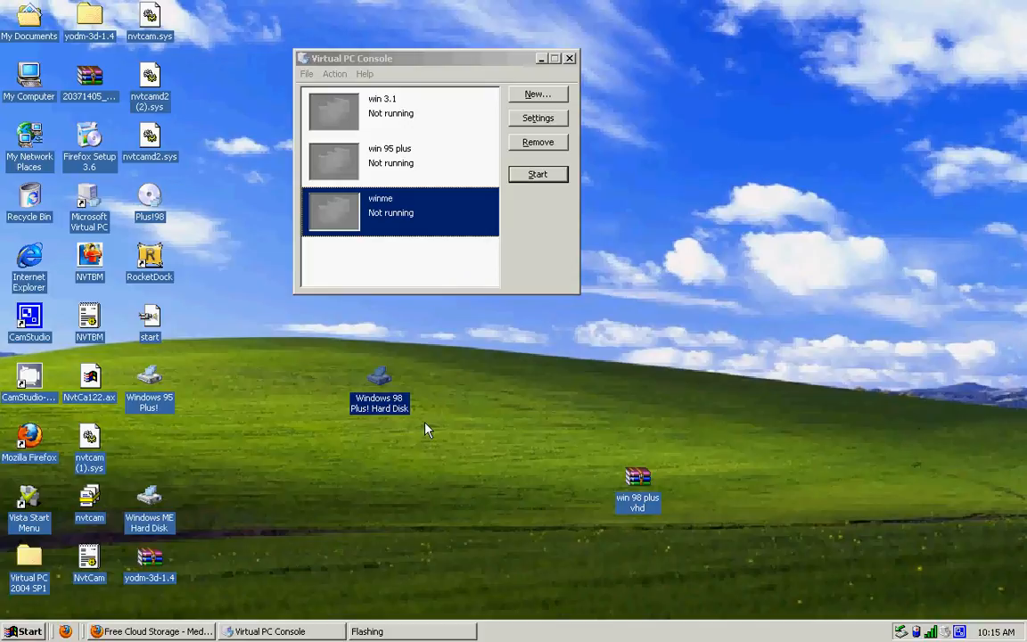
Begin a new virtual machine in the wizard and name it 'win 98 plus'.
click(538, 94)
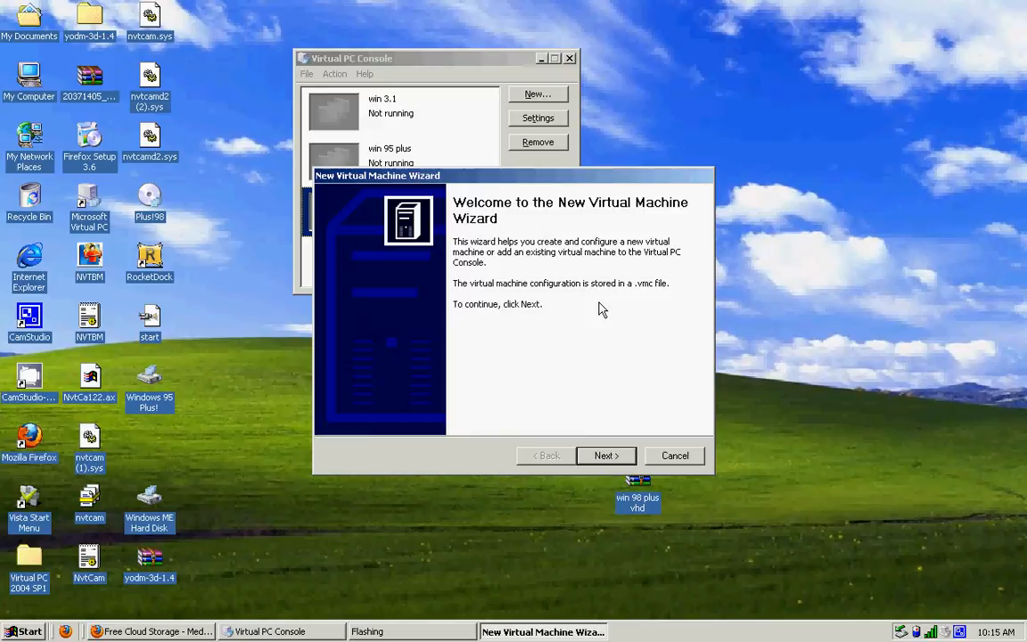
click(605, 455)
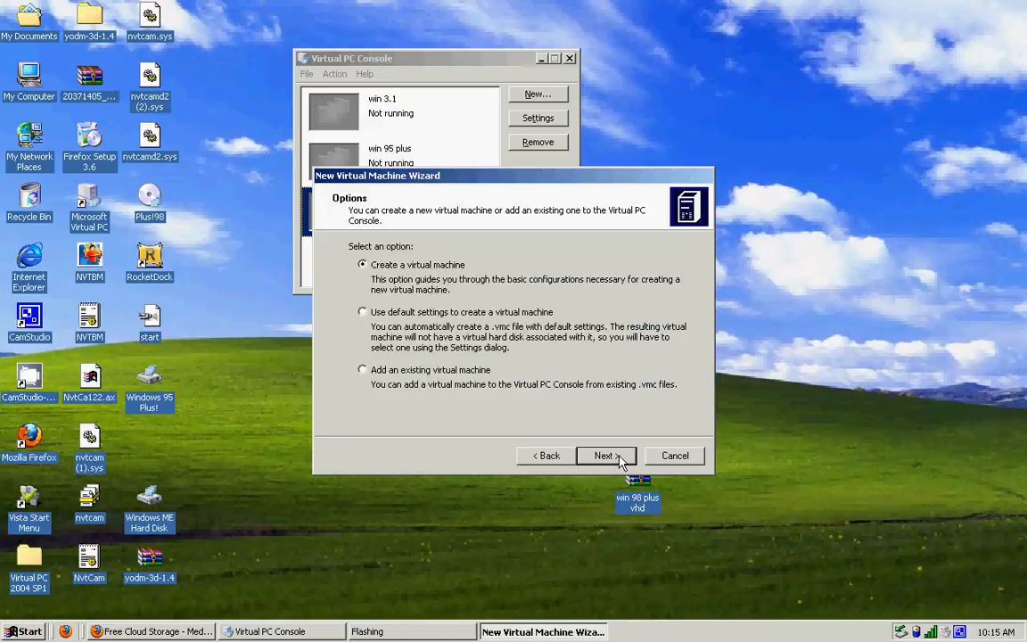
mouse_move(627, 445)
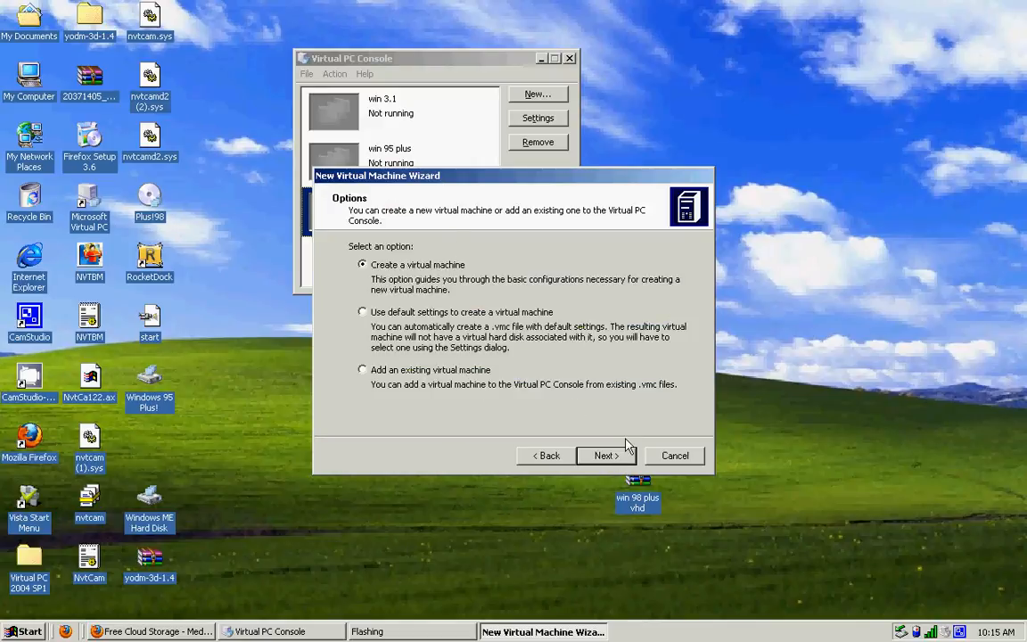
click(605, 456)
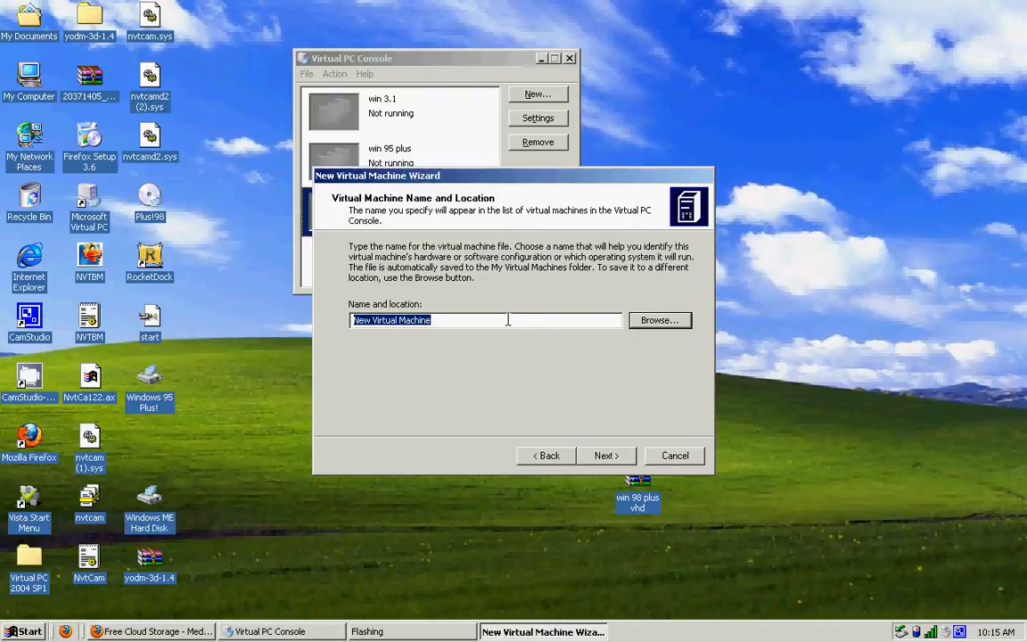
double_click(414, 320)
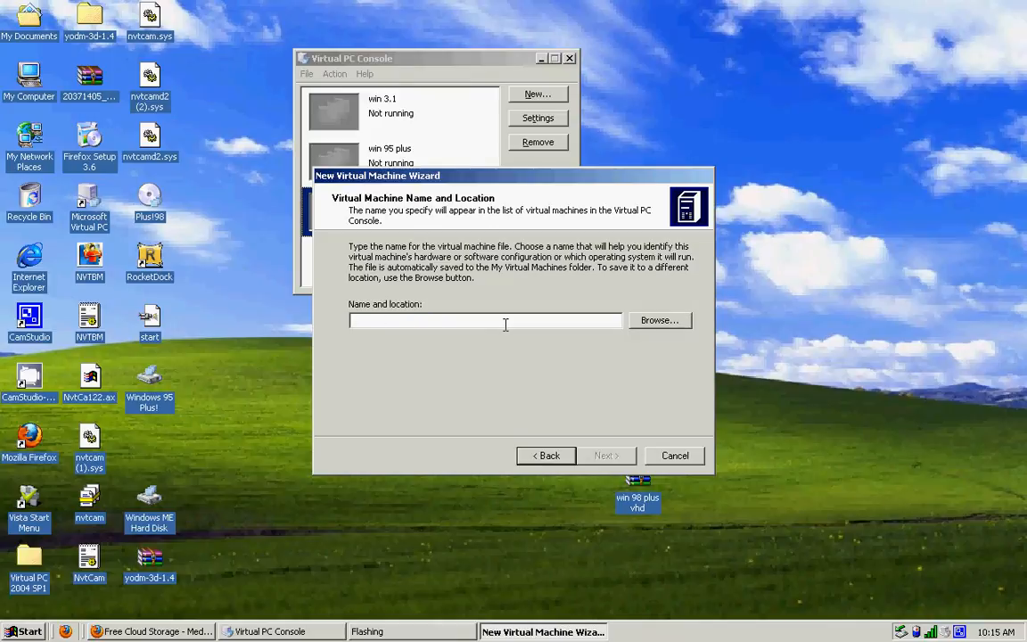
text(wi)
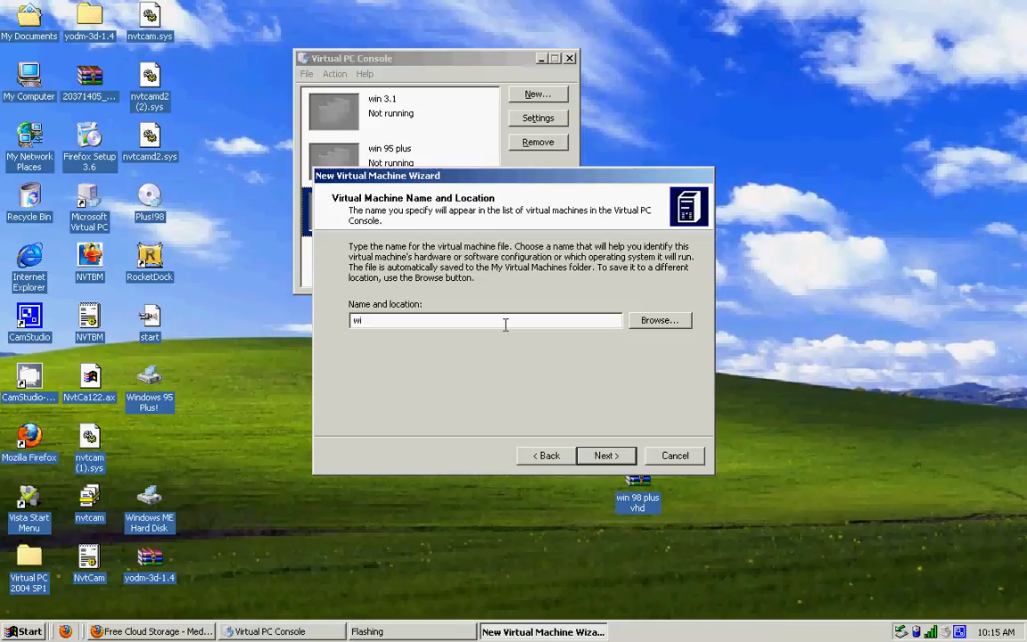
text(n 98 plus)
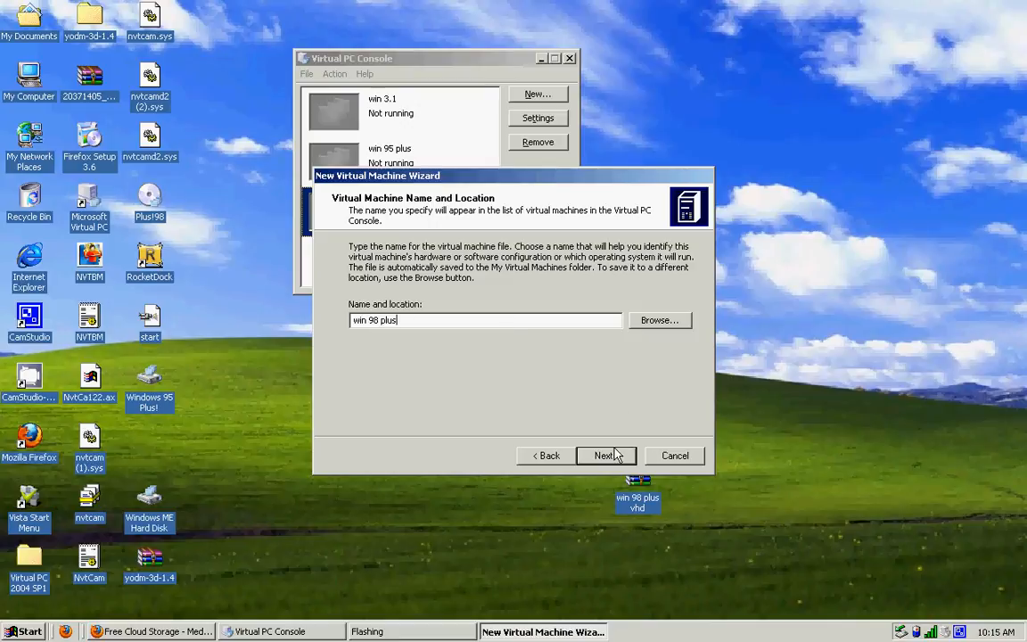
click(605, 455)
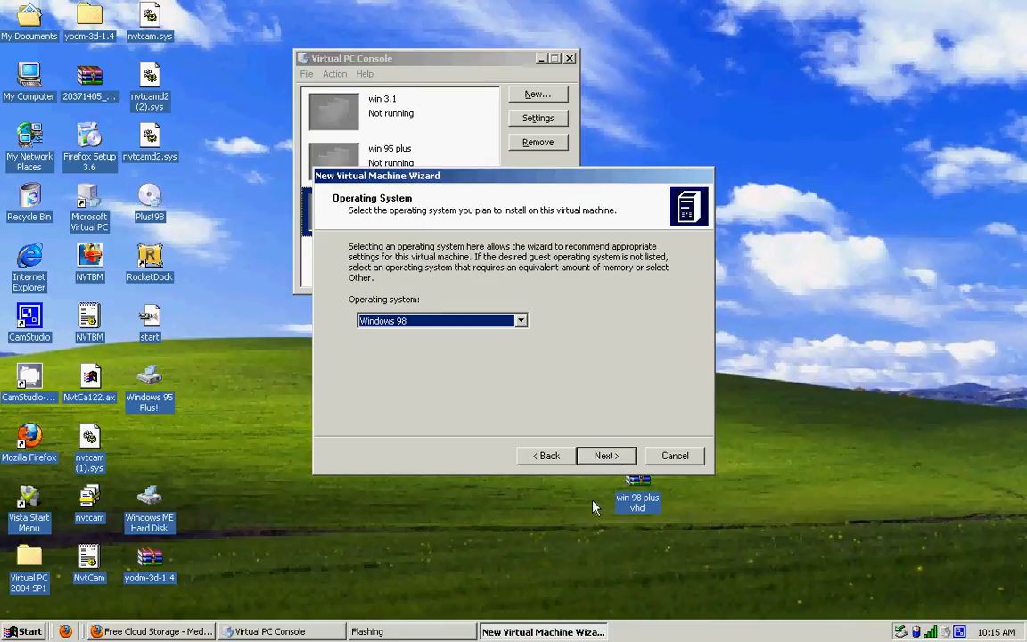
Accept Windows 98 as the guest system and adjust the RAM to 512 MB.
click(605, 455)
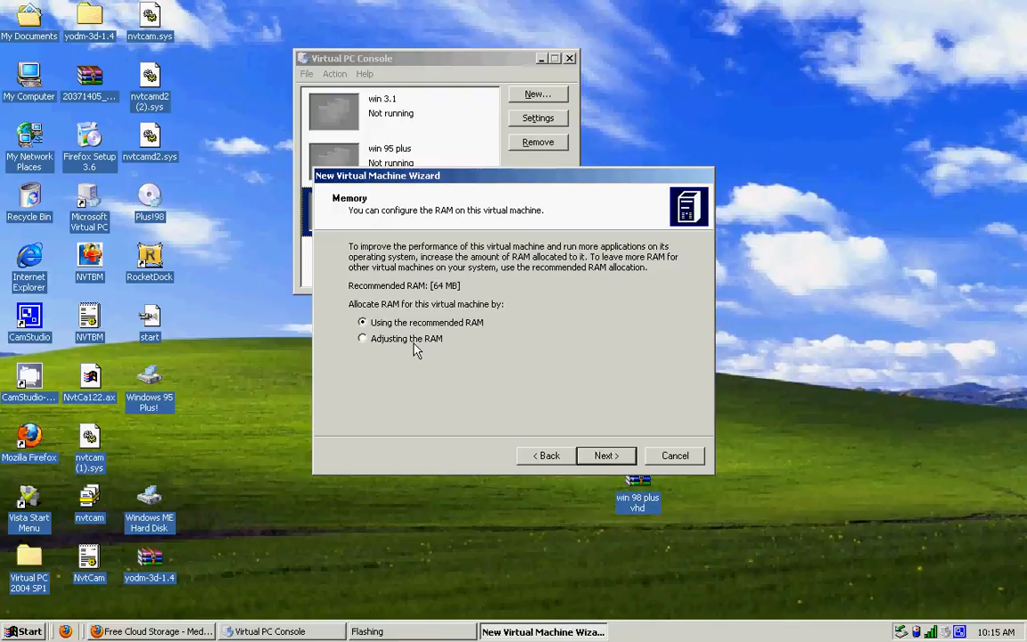
mouse_move(456, 323)
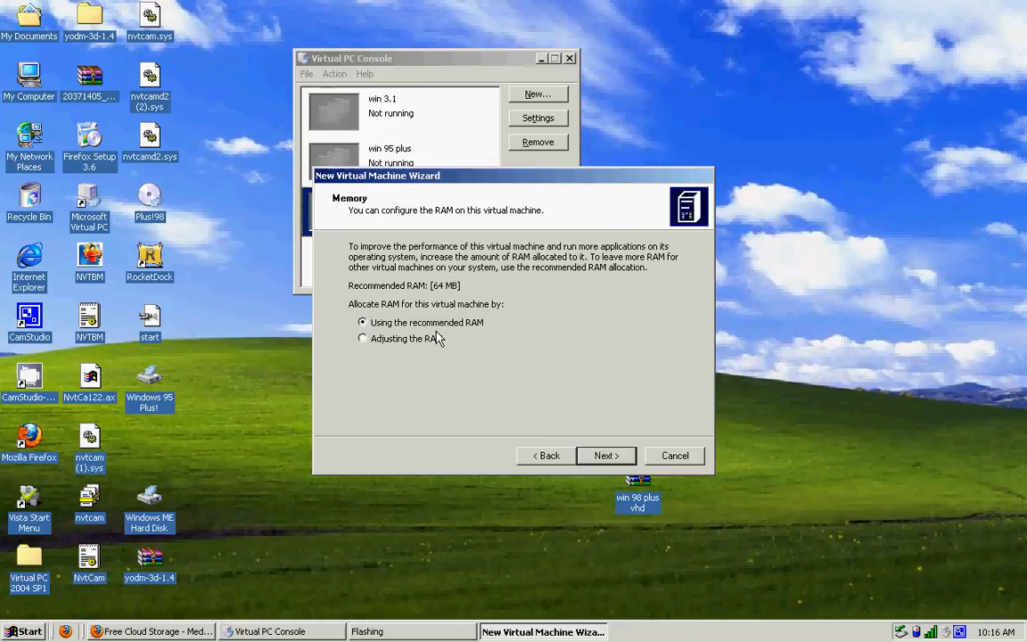
click(362, 337)
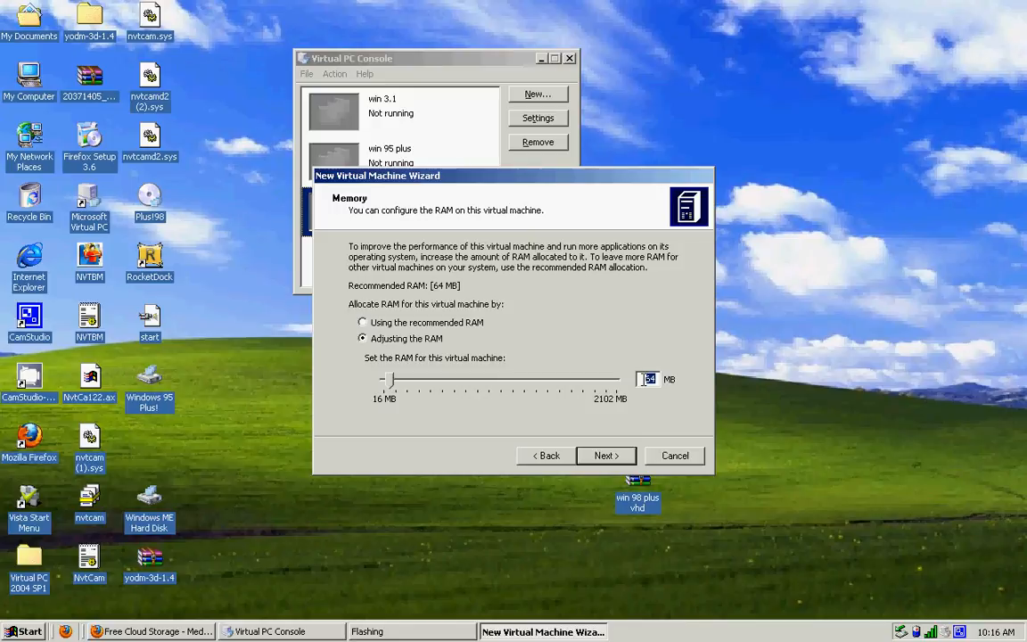
drag(388, 379, 437, 378)
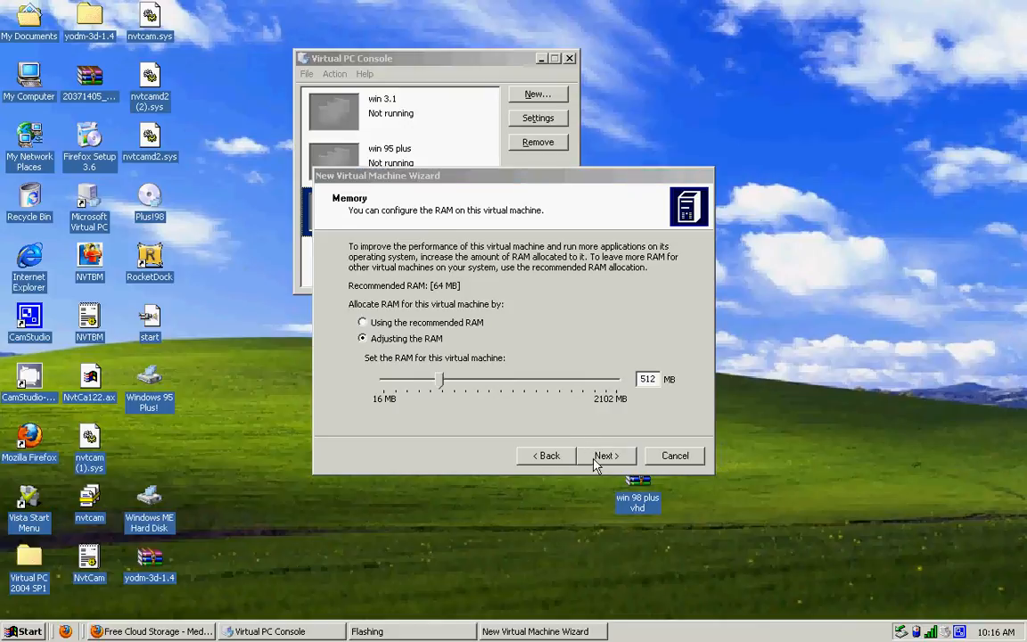
mouse_move(599, 462)
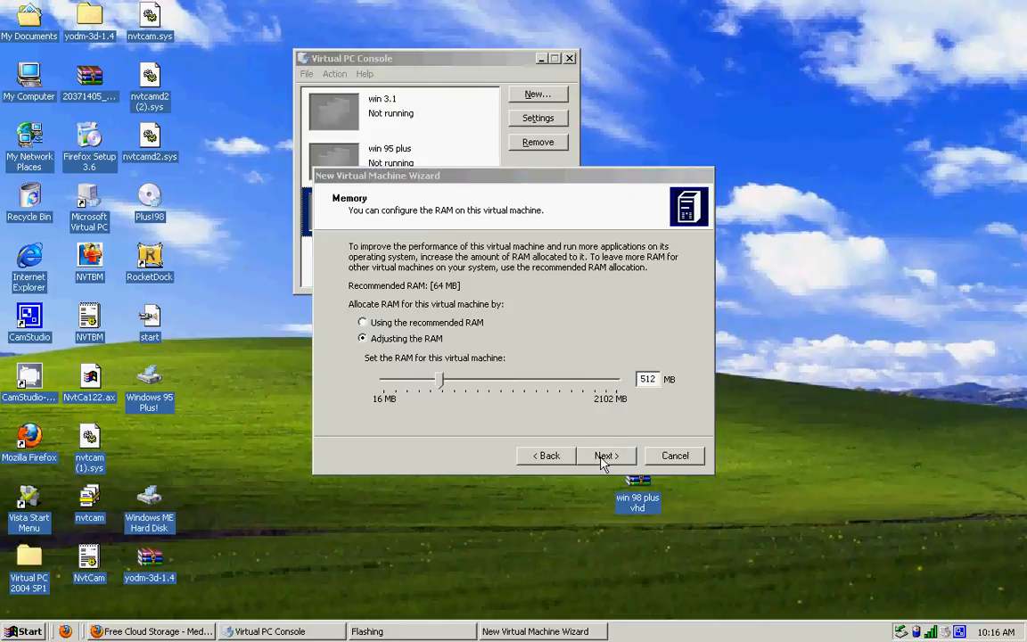
click(605, 455)
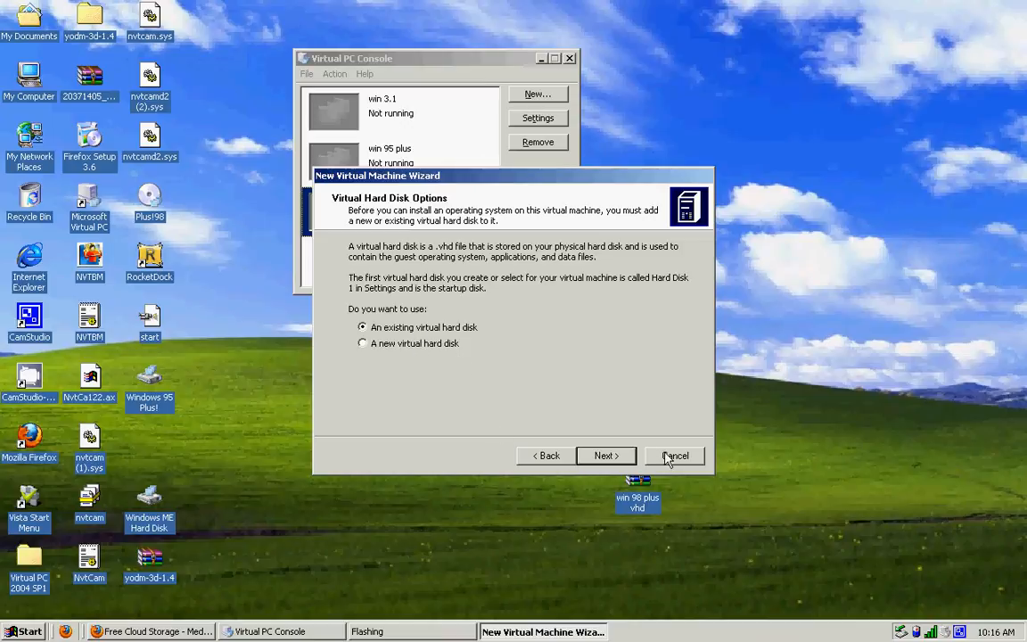
Use the existing 'Windows 98 Plus! Hard Disk' file from the Desktop as the machine's disk.
click(605, 455)
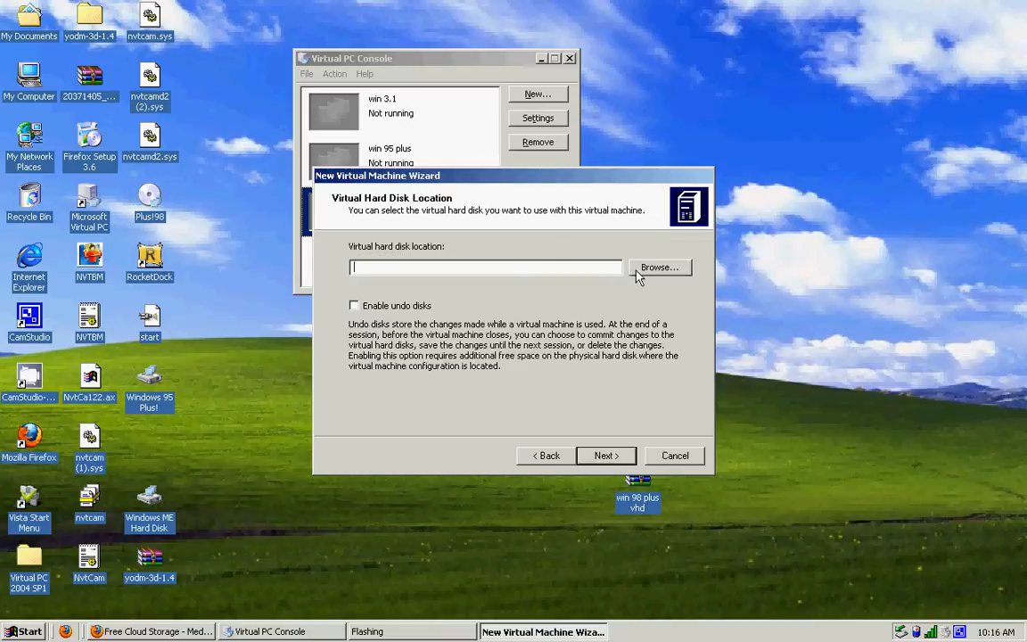
click(659, 268)
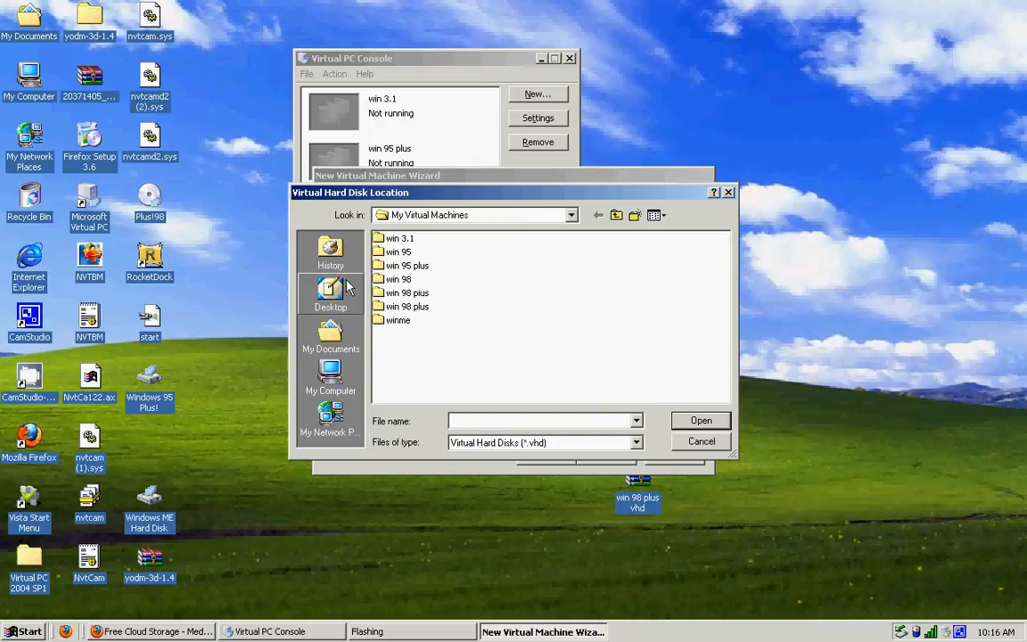
click(330, 294)
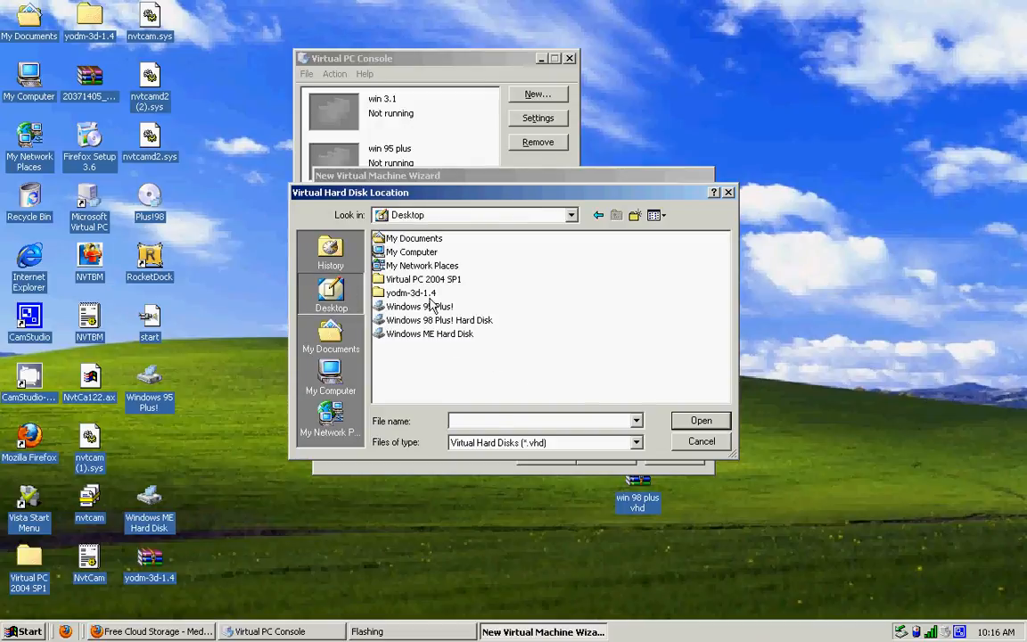
click(439, 319)
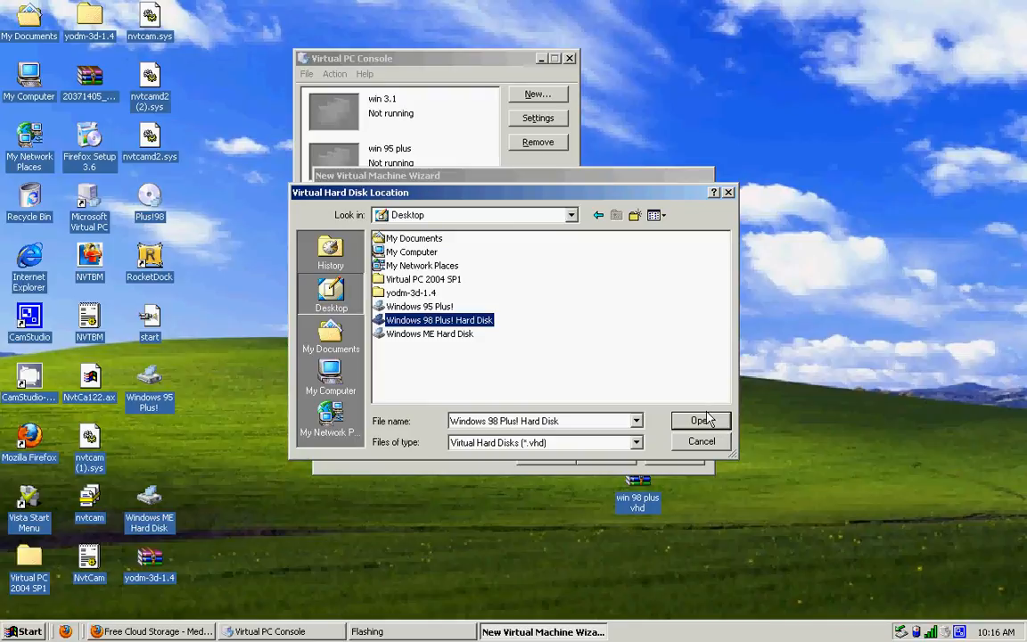
click(701, 420)
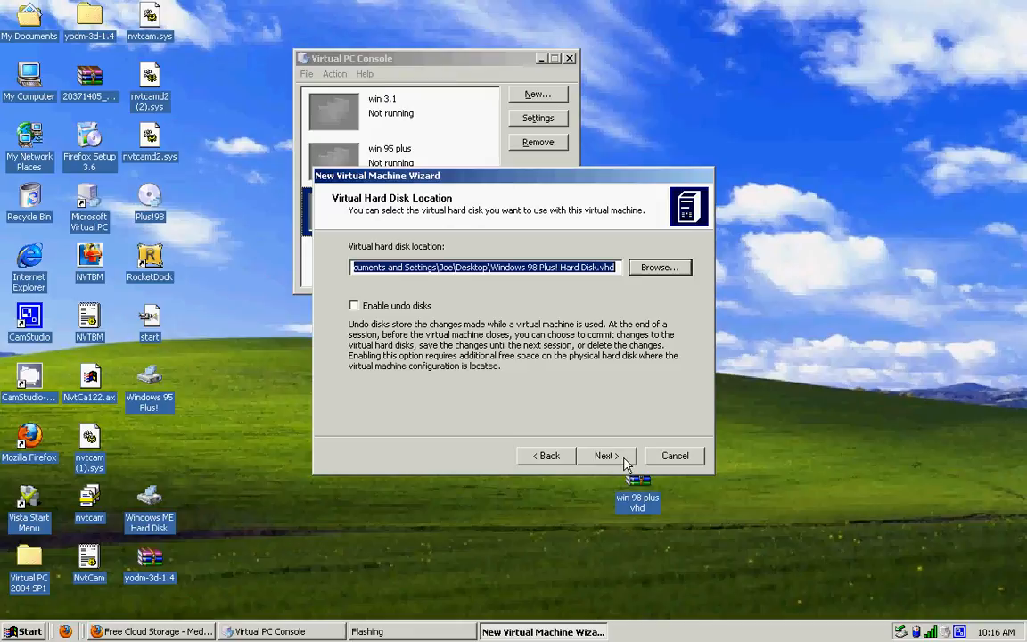
click(604, 455)
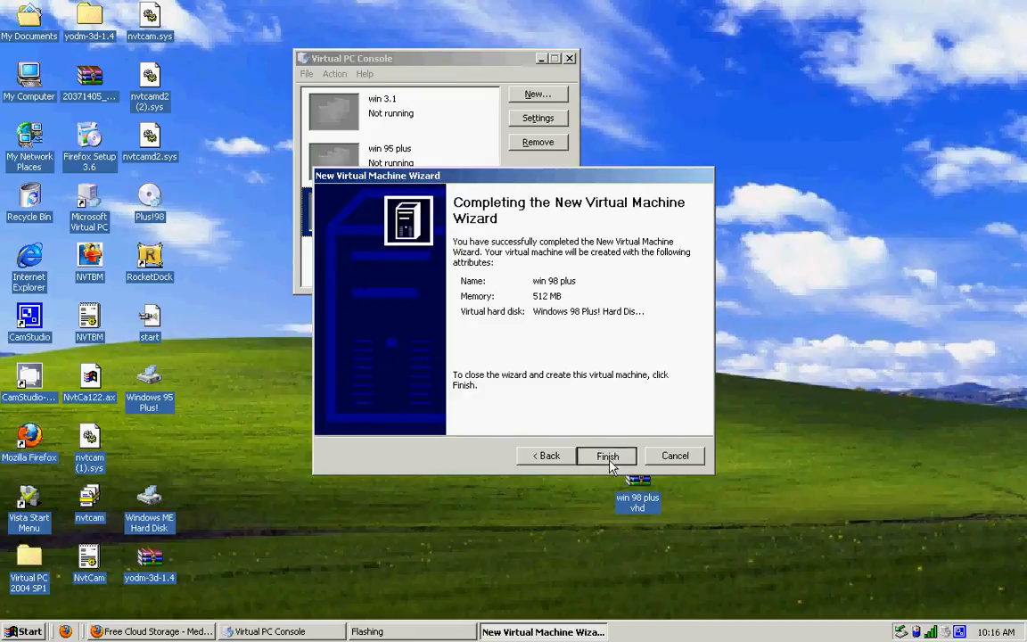
Finish the wizard to create the win 98 plus machine.
click(607, 456)
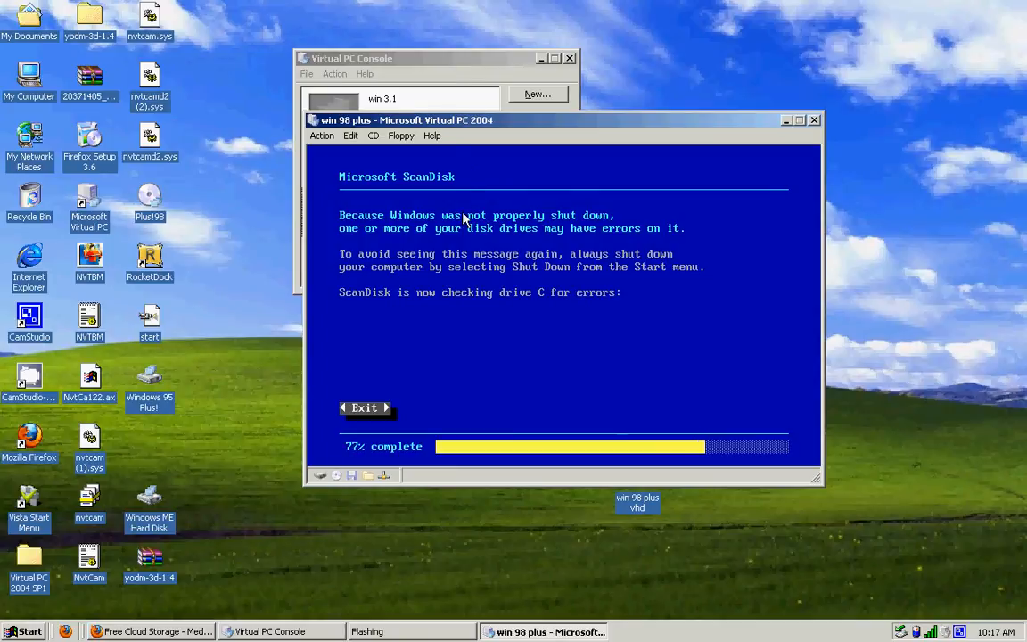
mouse_move(445, 362)
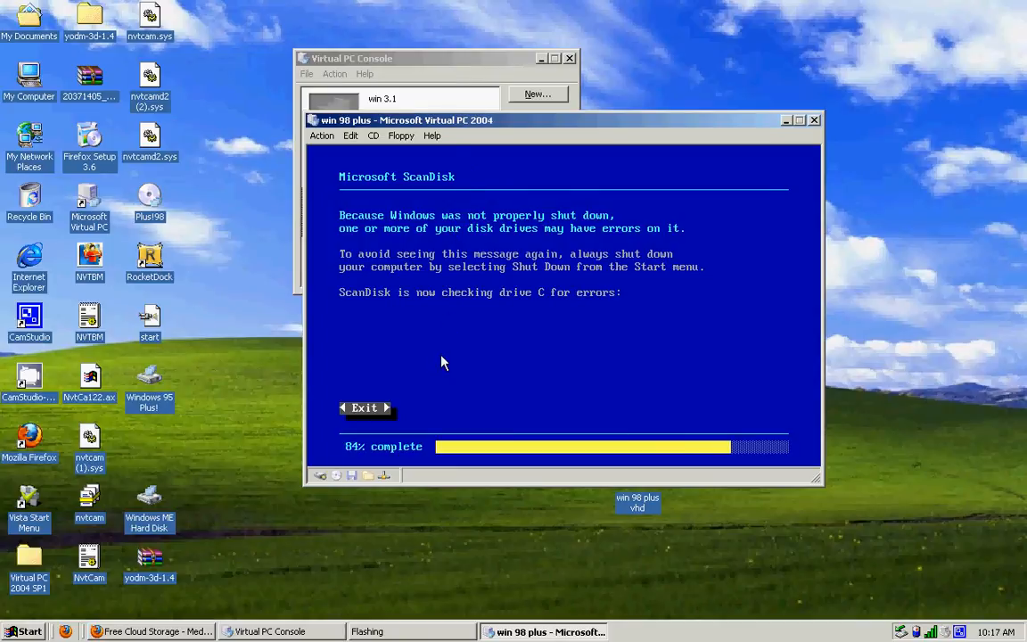
Exit ScanDisk and confirm so Windows 98 keeps booting.
click(364, 408)
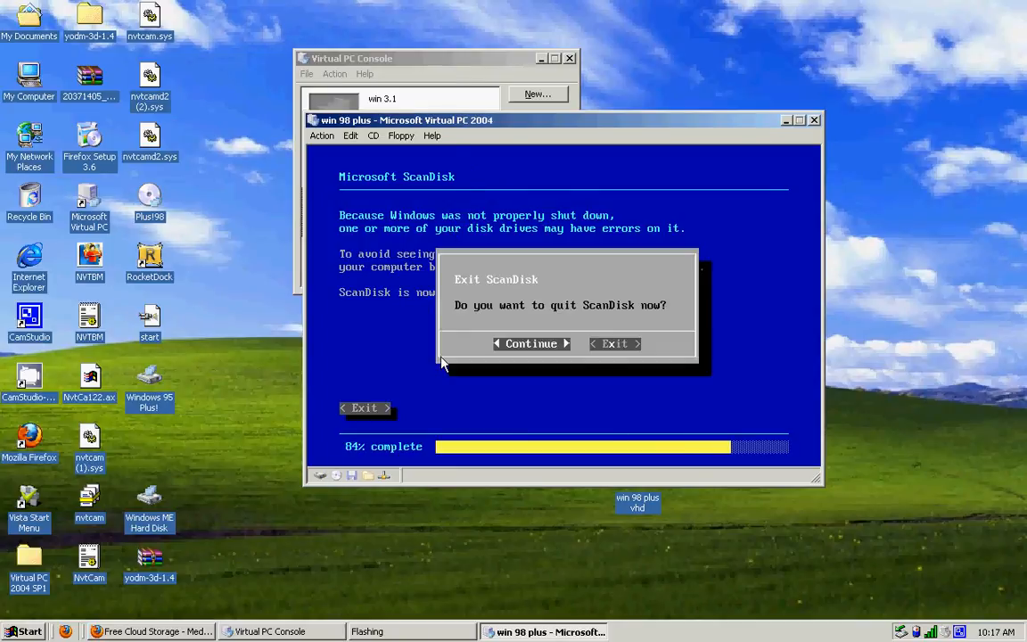
click(614, 343)
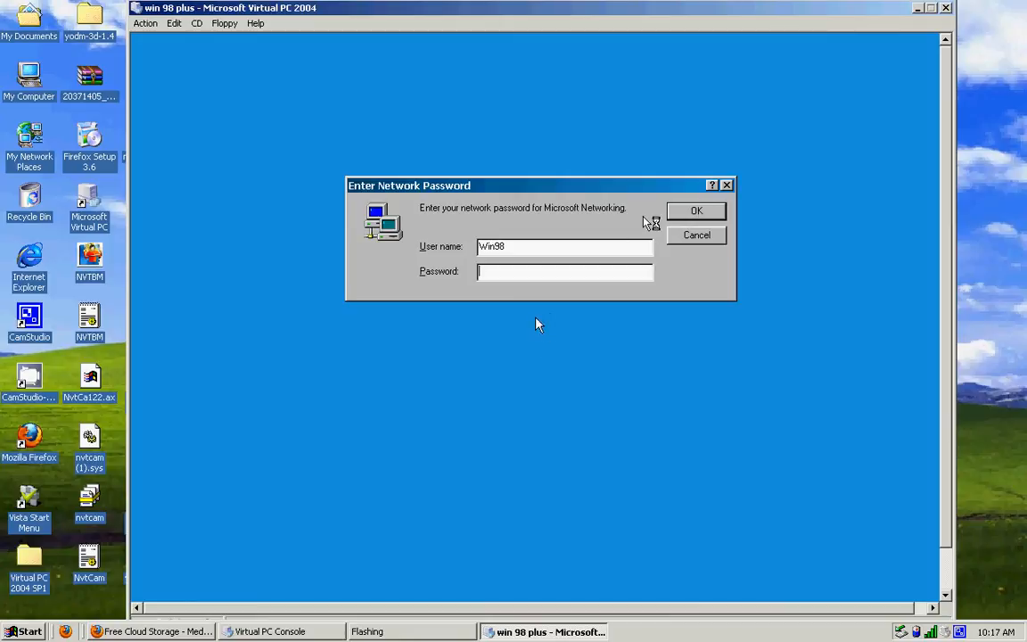
Dismiss the Enter Network Password prompt with OK.
click(696, 210)
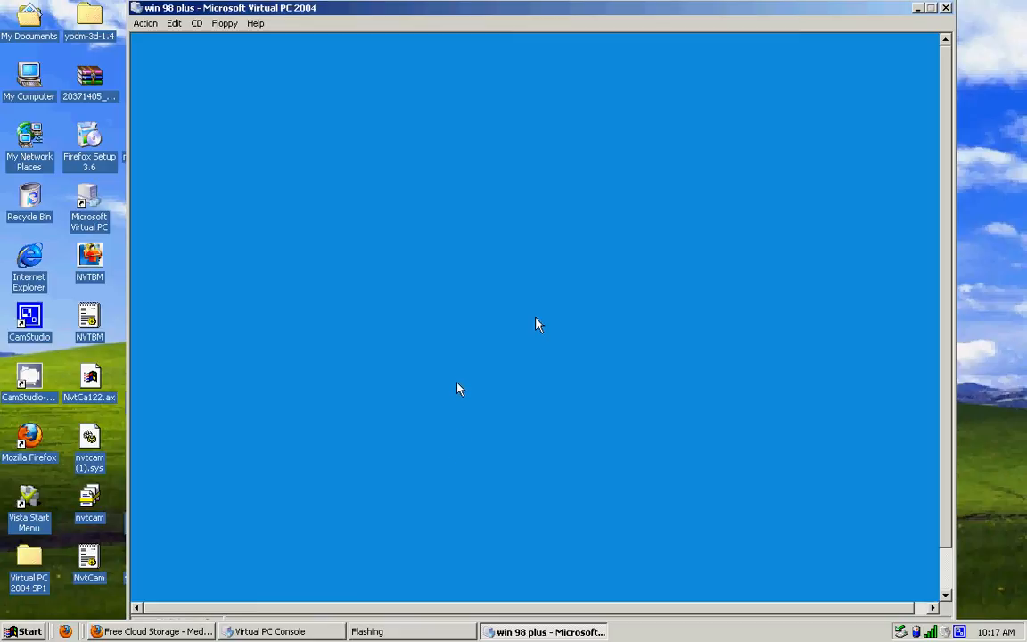
mouse_move(447, 389)
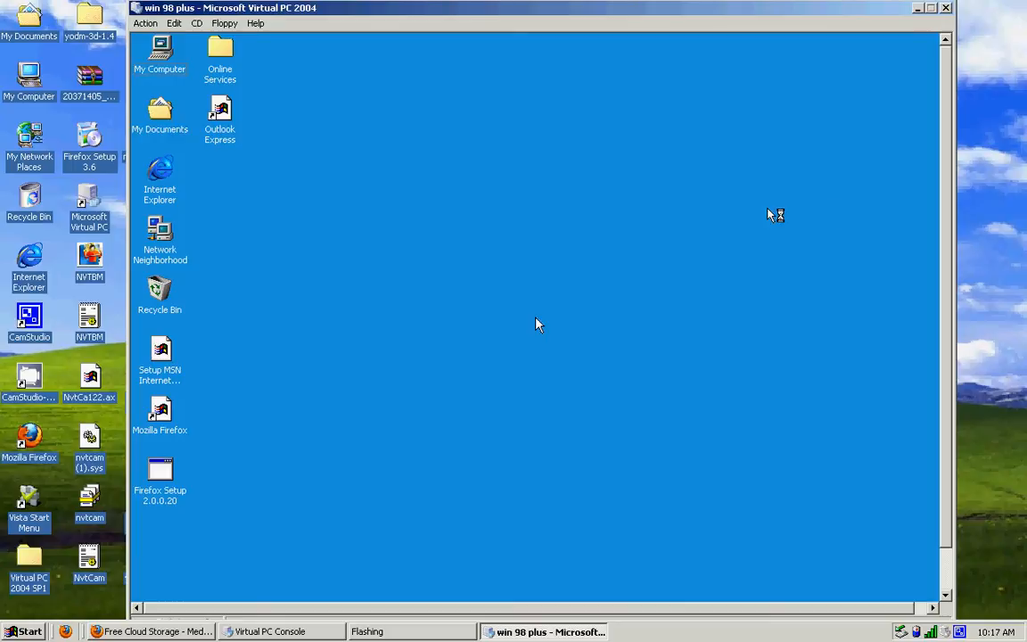
mouse_move(703, 391)
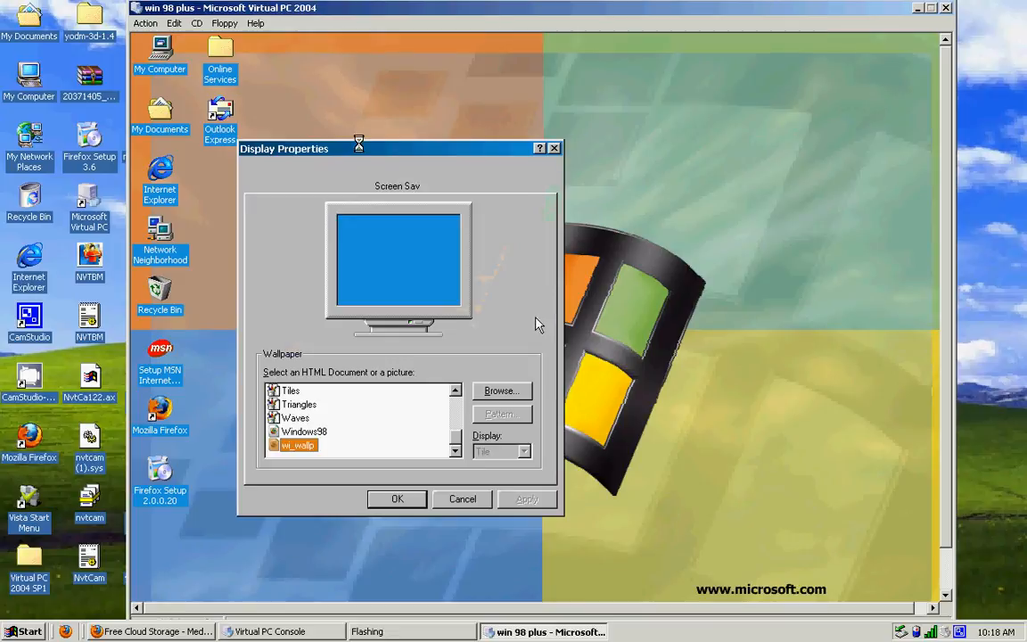
Apply 800 by 600 pixels in High Color (16 bit) and close Display Properties.
click(296, 184)
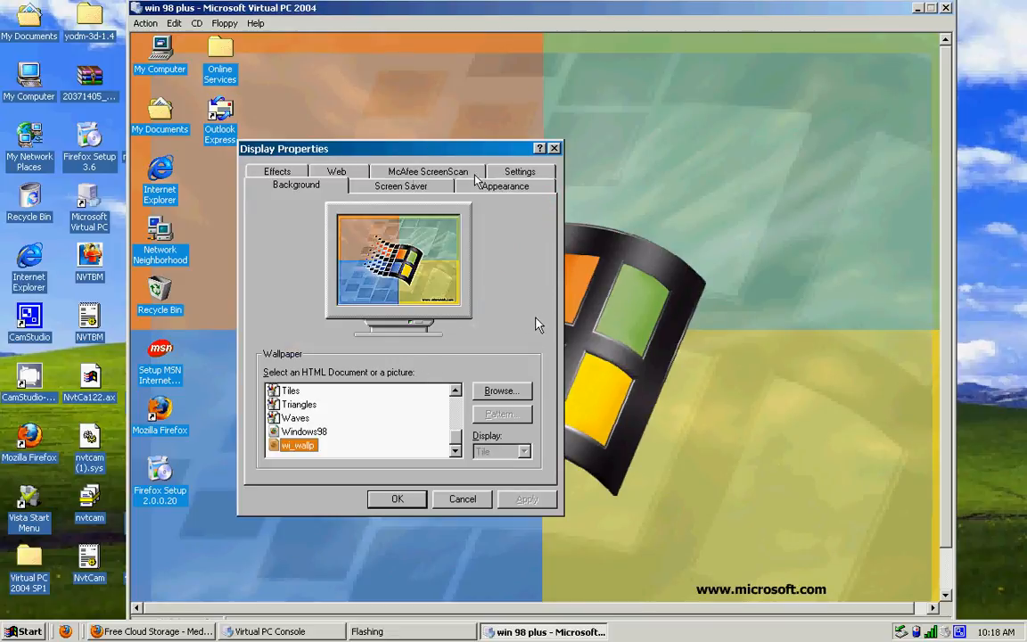
click(519, 171)
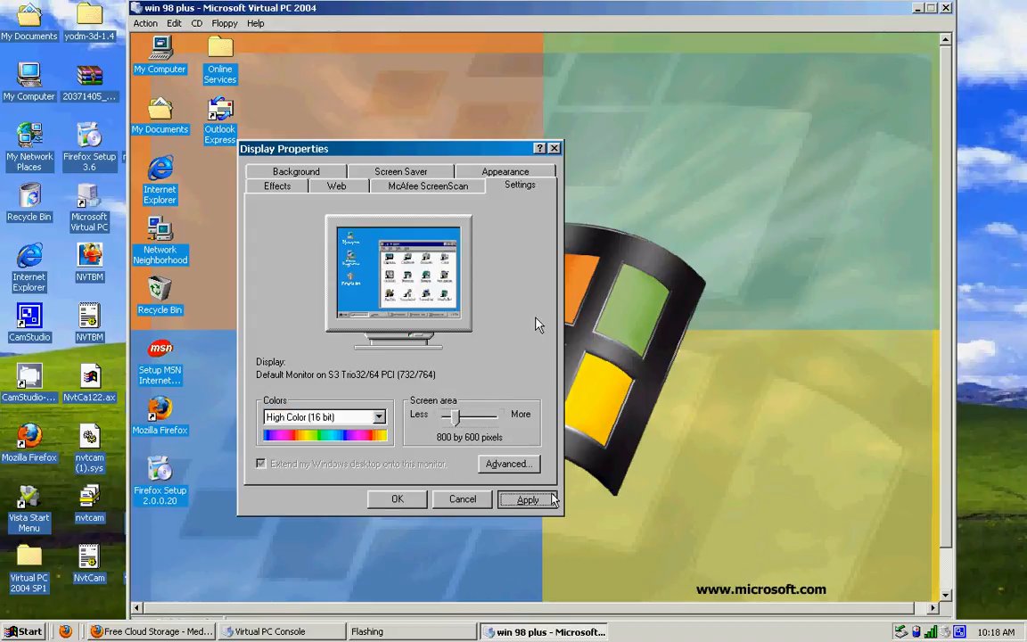
click(527, 499)
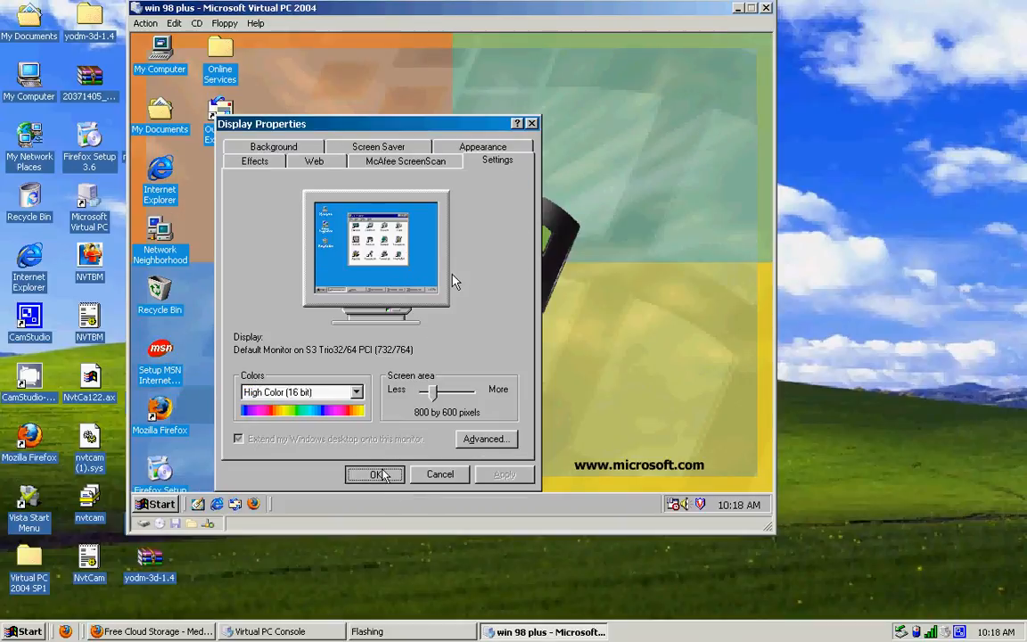
click(376, 474)
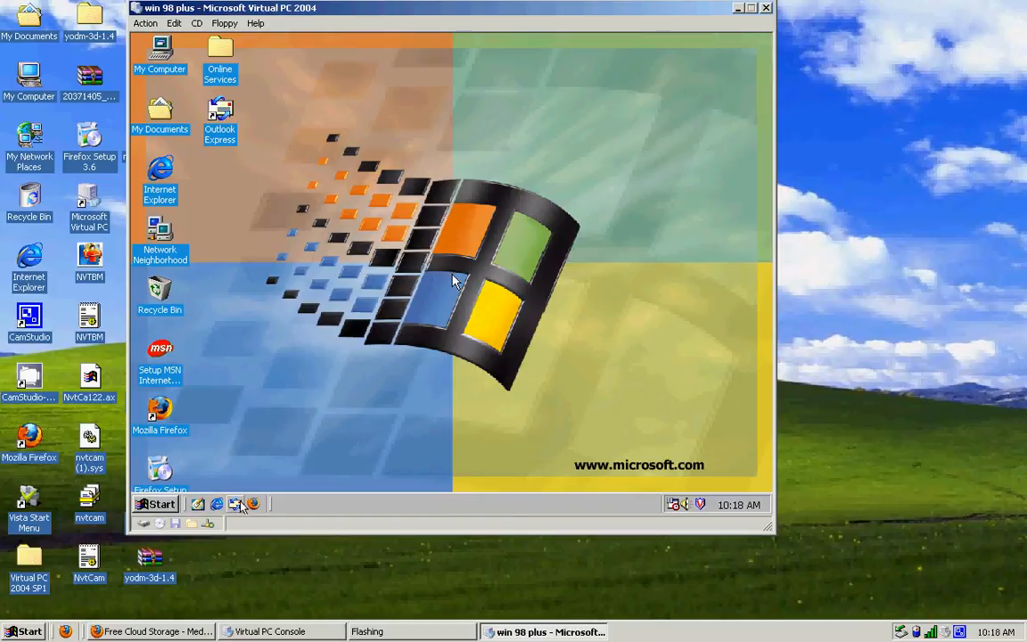
mouse_move(254, 505)
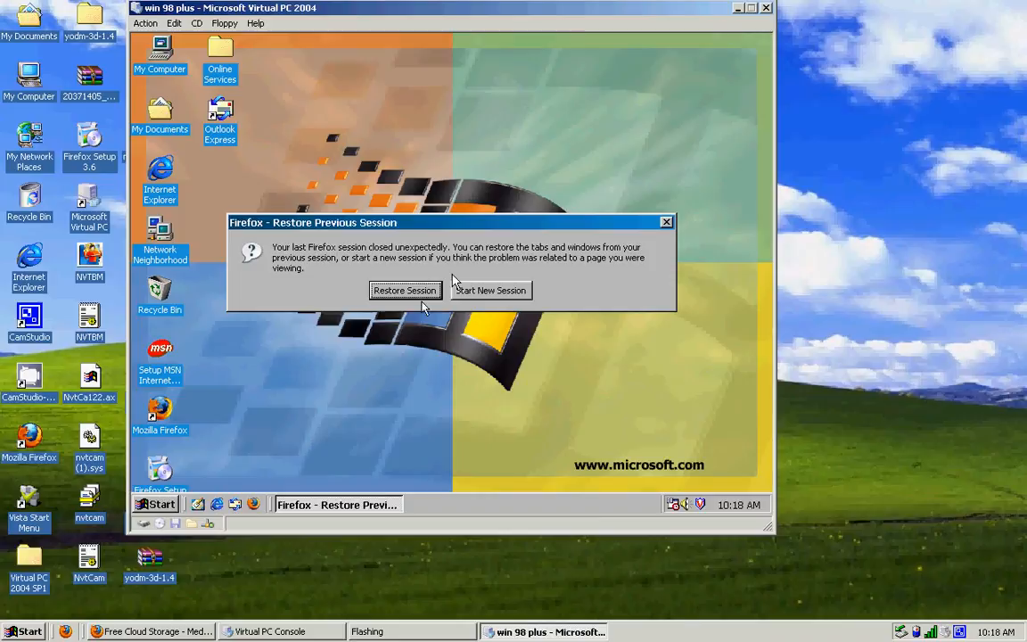
Restore Firefox's previous session and launch Mozilla Firefox from its desktop icon.
click(404, 290)
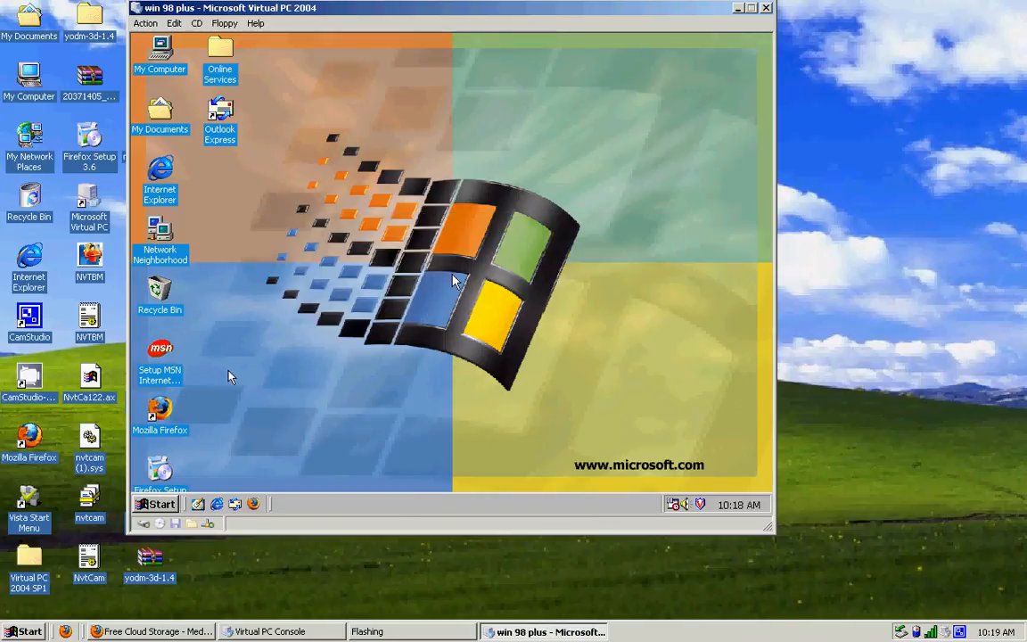
double_click(160, 413)
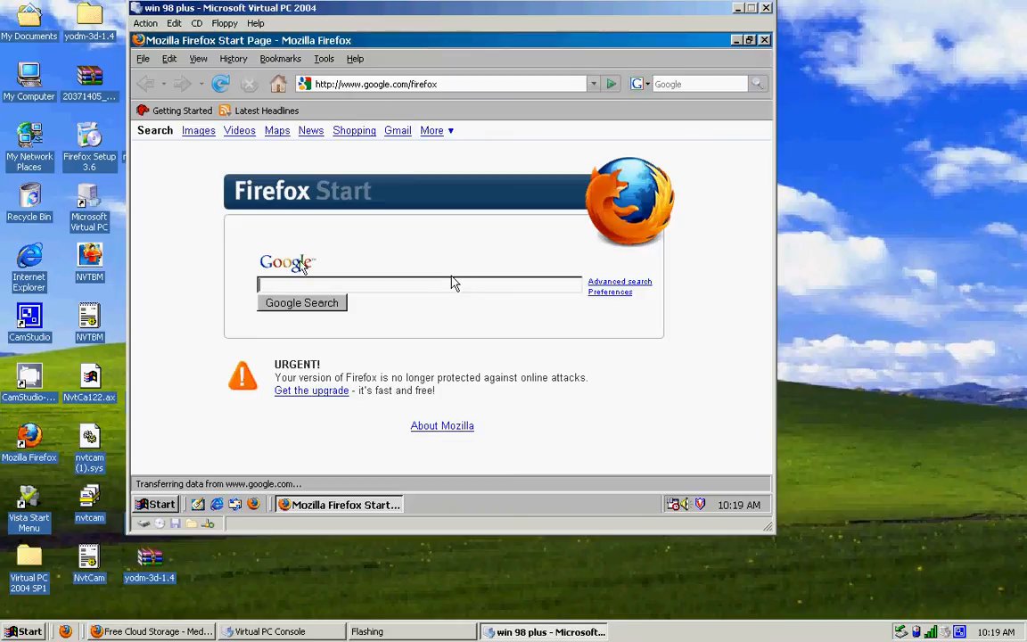
mouse_move(388, 276)
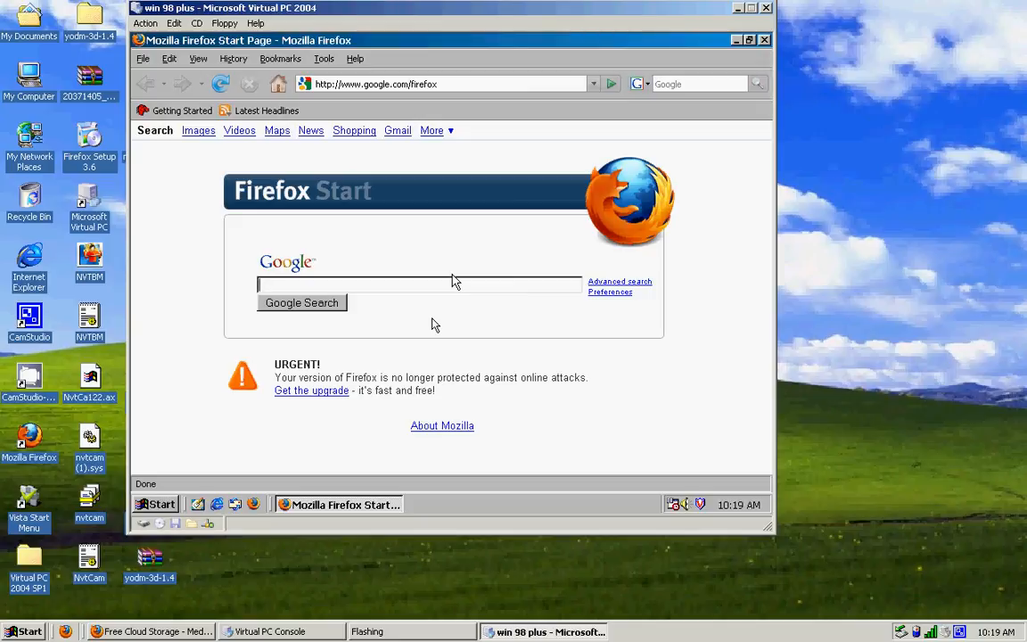
mouse_move(647, 157)
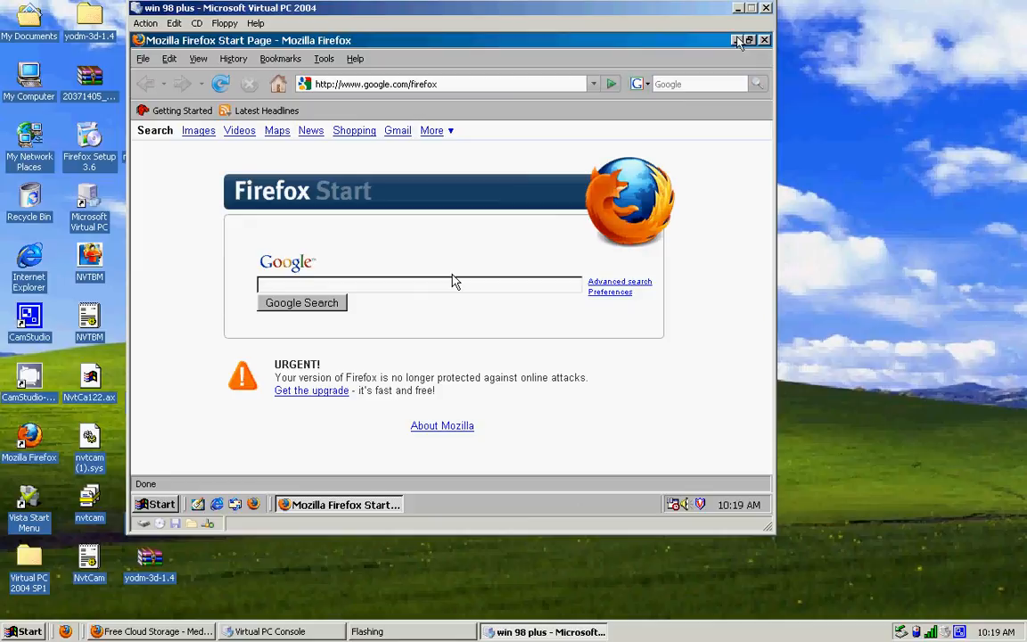
Minimize Firefox, browse Start > Programs > Microsoft Plus! 98, then close the menu.
click(738, 40)
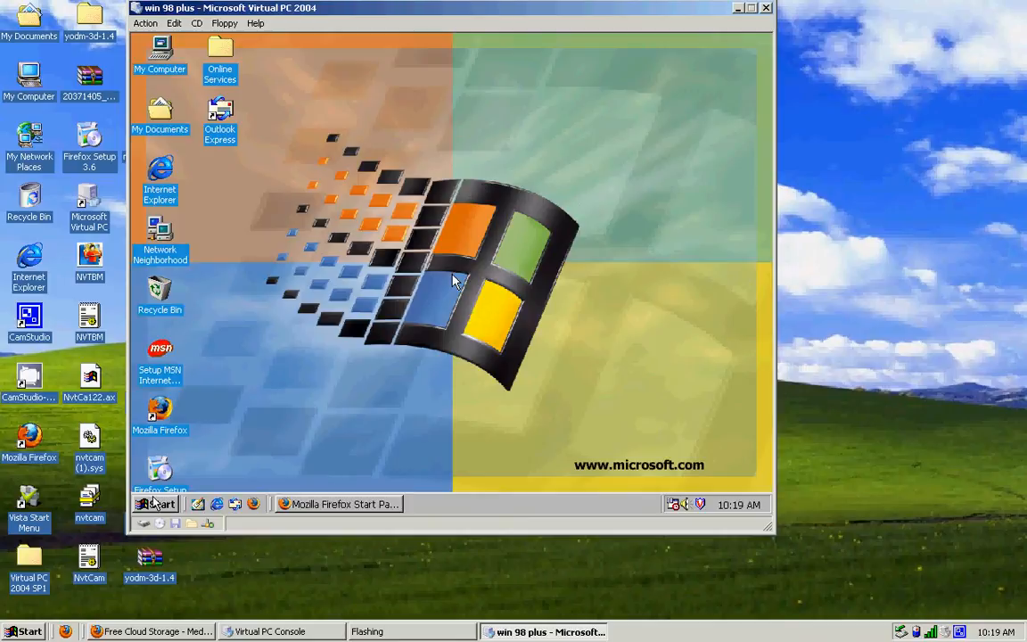
click(159, 504)
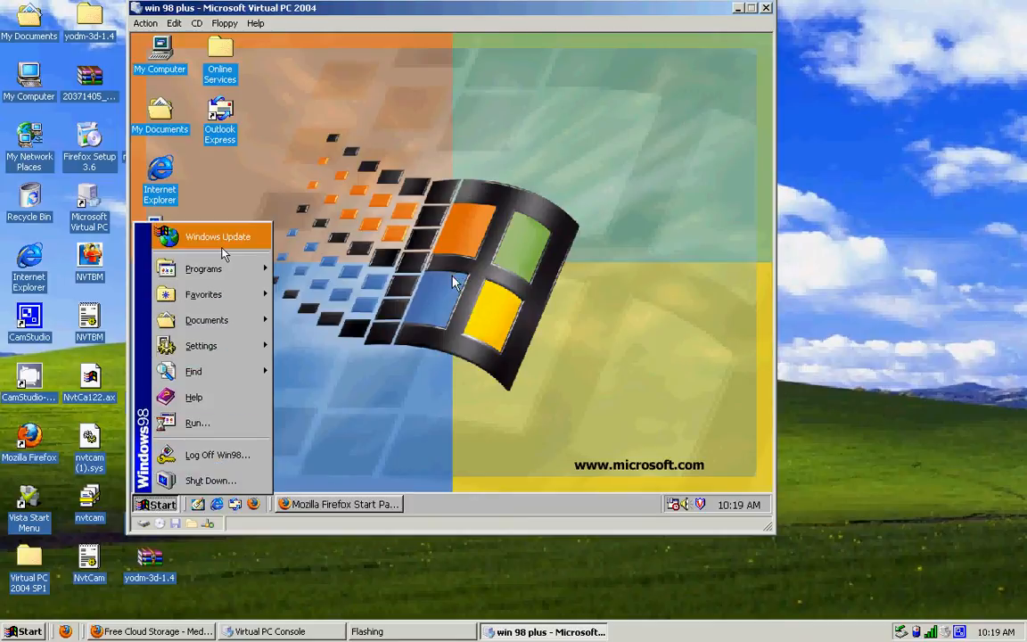
mouse_move(202, 269)
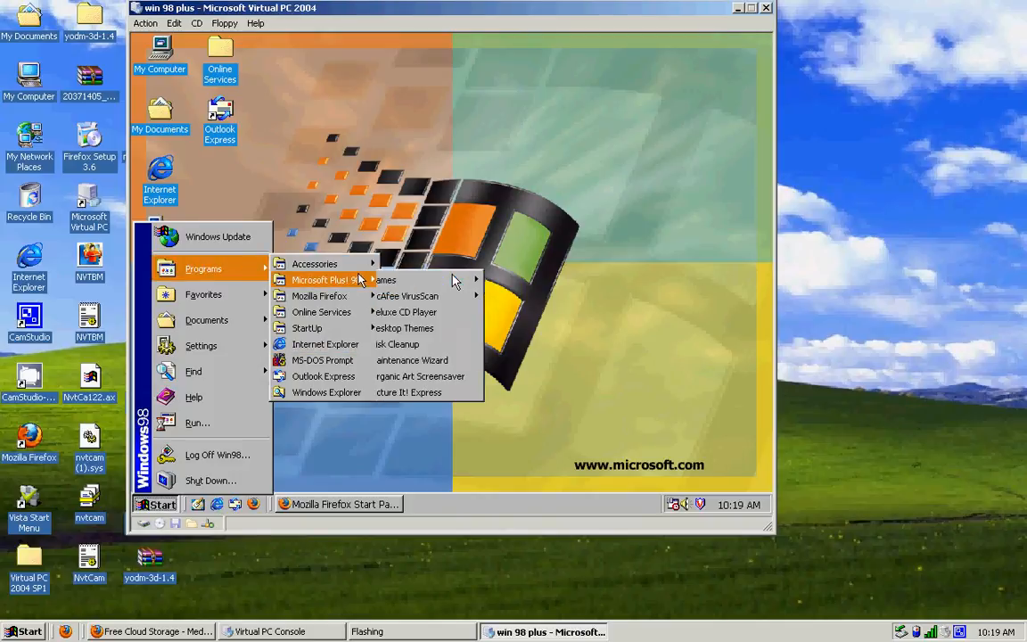
mouse_move(412, 280)
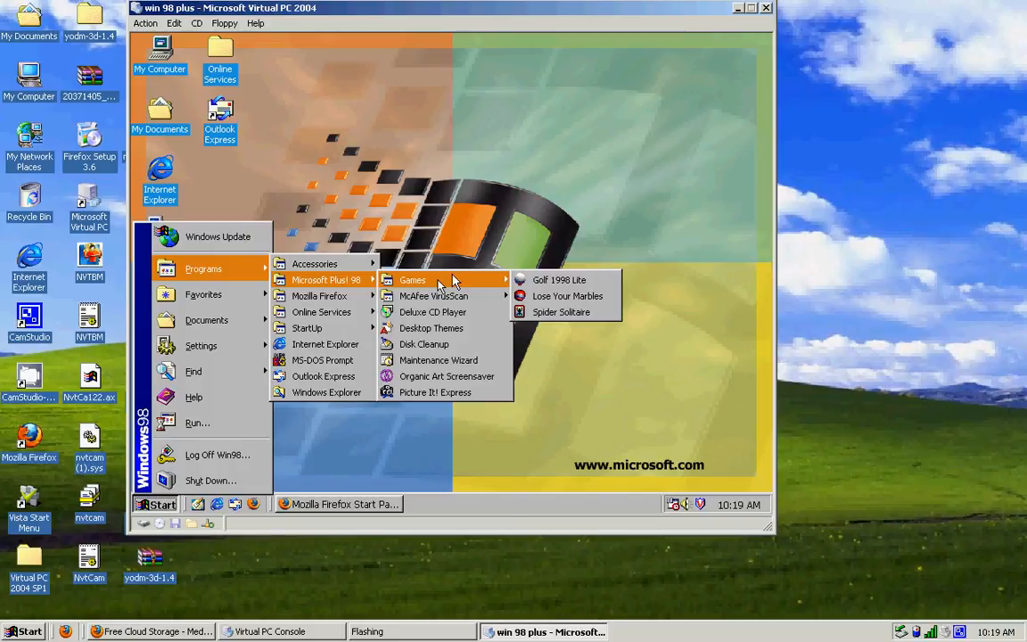
mouse_move(433, 296)
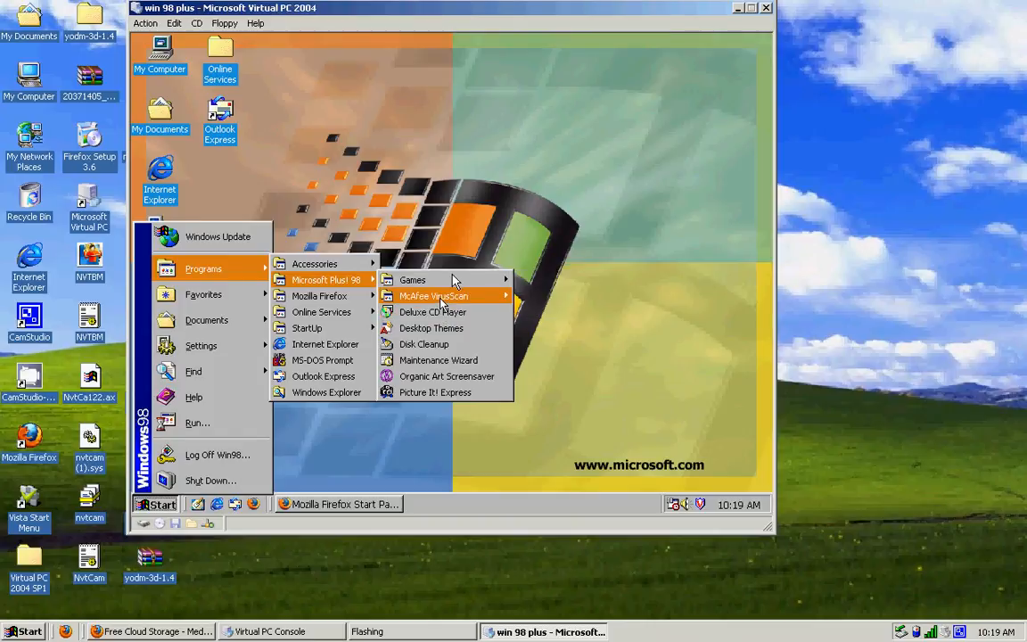
mouse_move(432, 311)
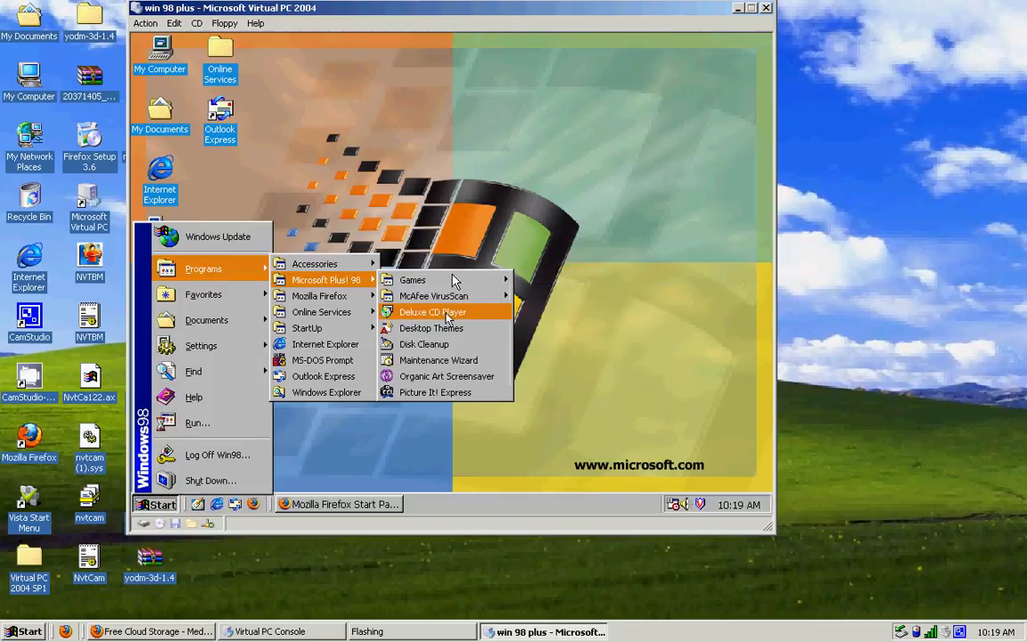
mouse_move(424, 344)
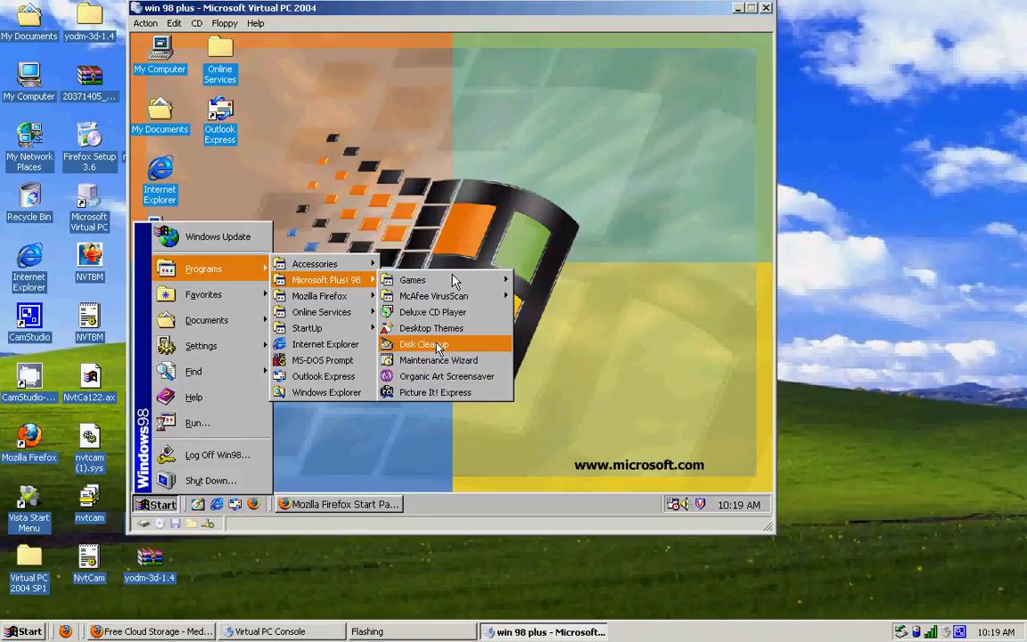
mouse_move(437, 345)
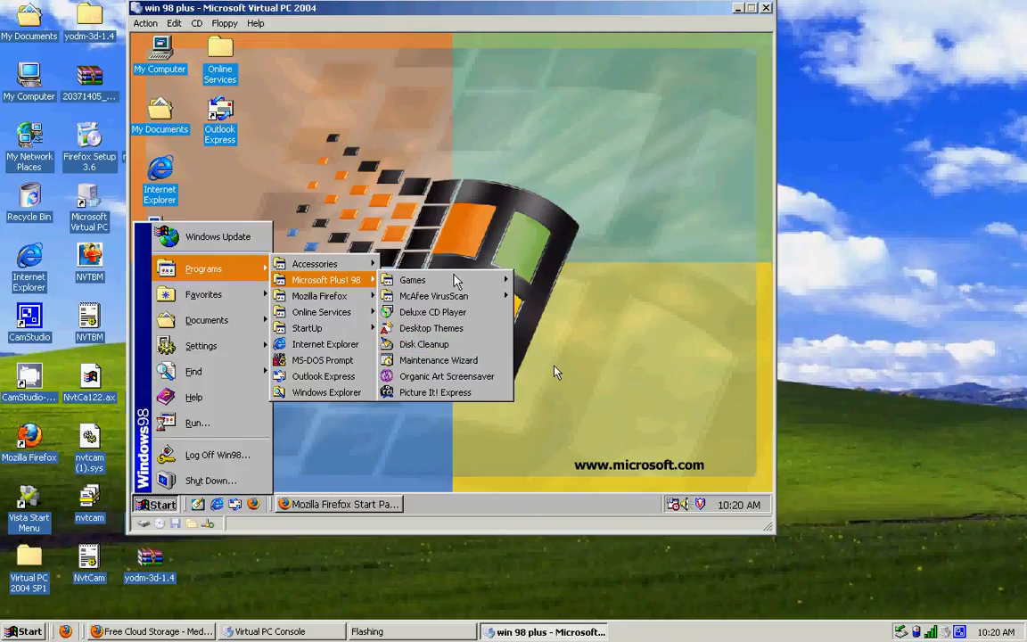
click(597, 374)
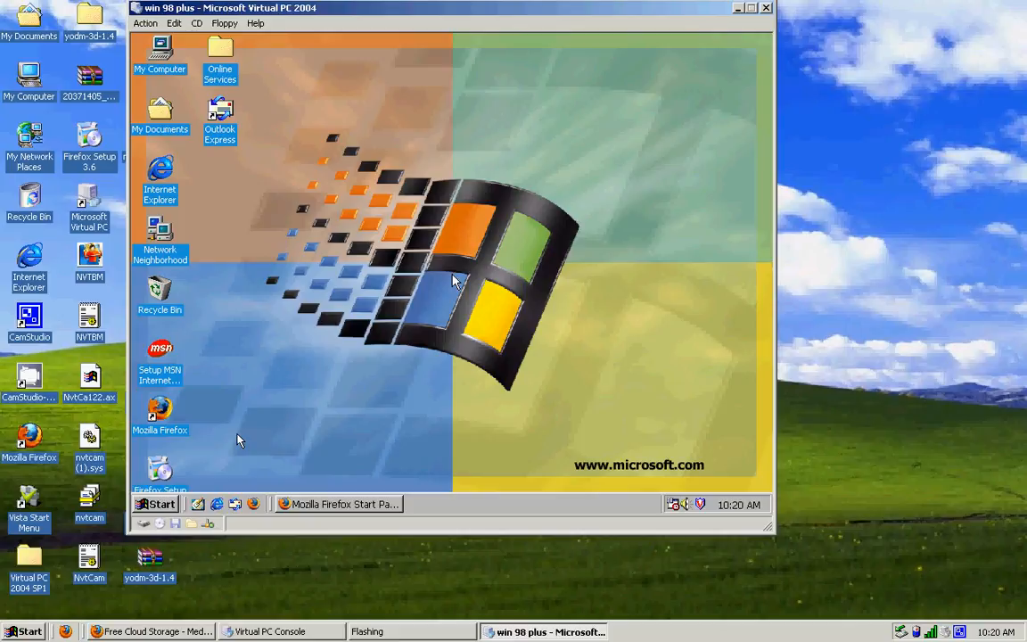
mouse_move(133, 488)
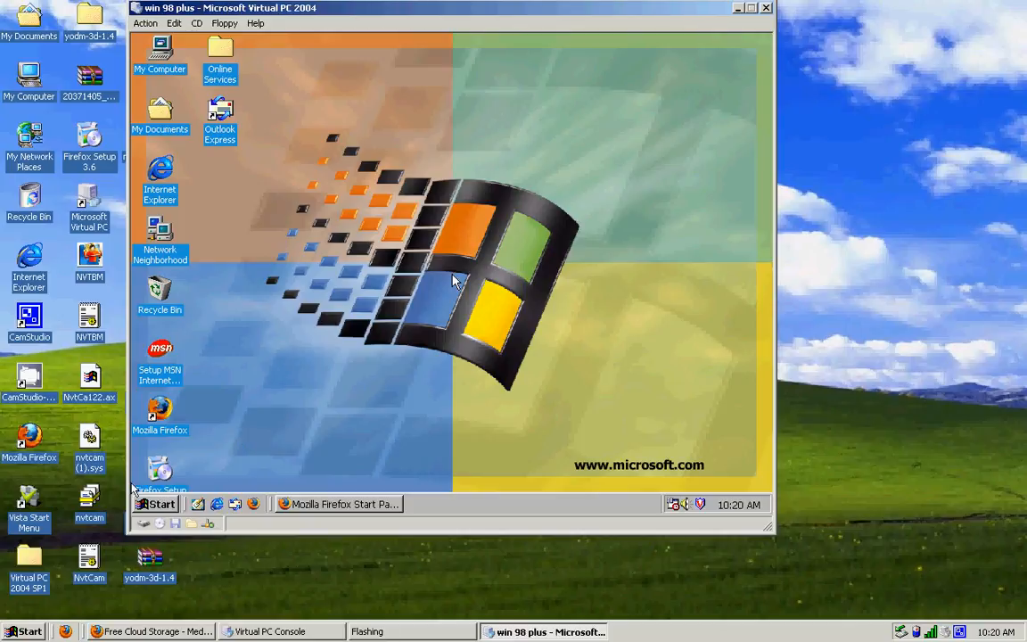
mouse_move(178, 496)
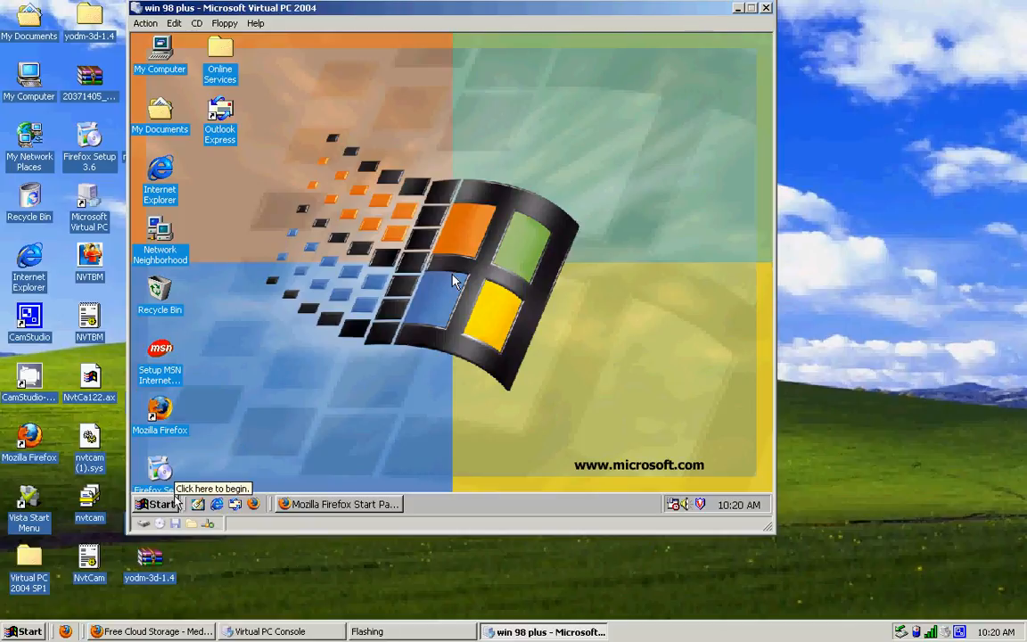
In Control Panel's Add/Remove Programs, check Mozilla Firefox 2.0.0.20 and Microsoft Plus! 98 are listed.
click(160, 503)
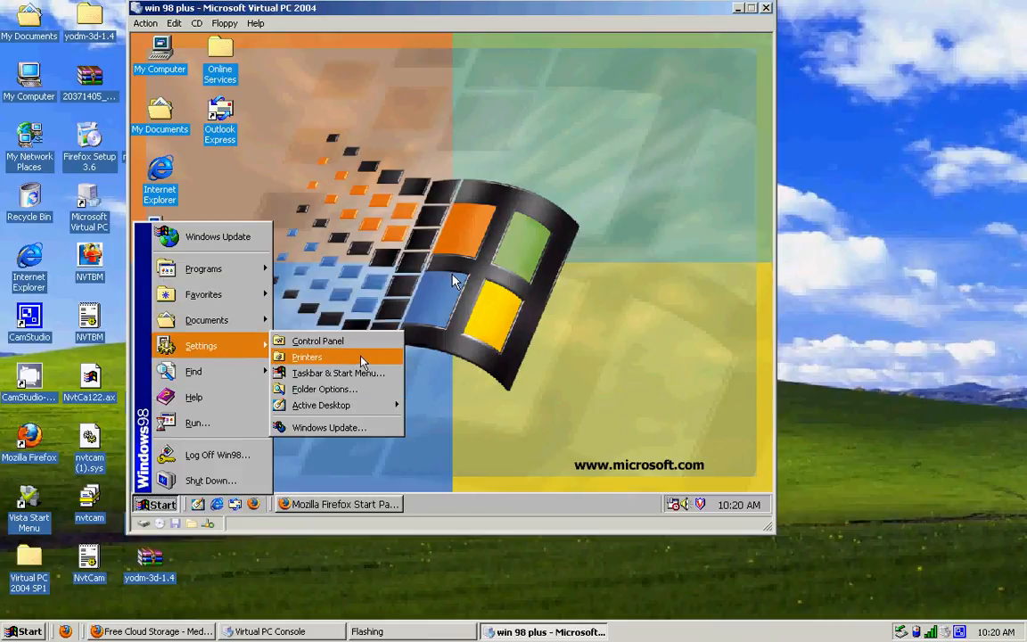
click(317, 341)
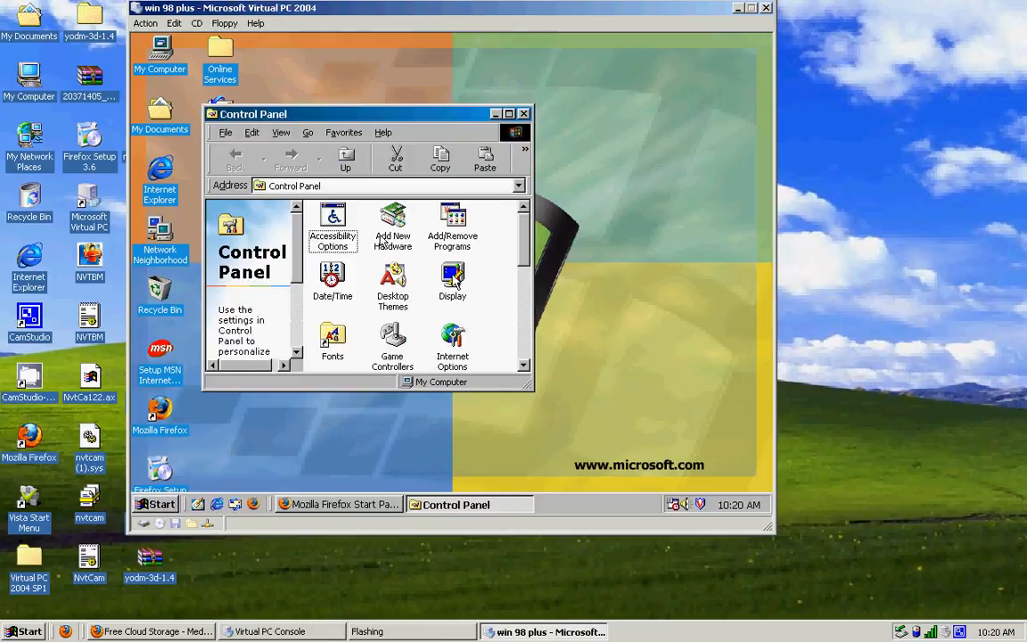
double_click(451, 223)
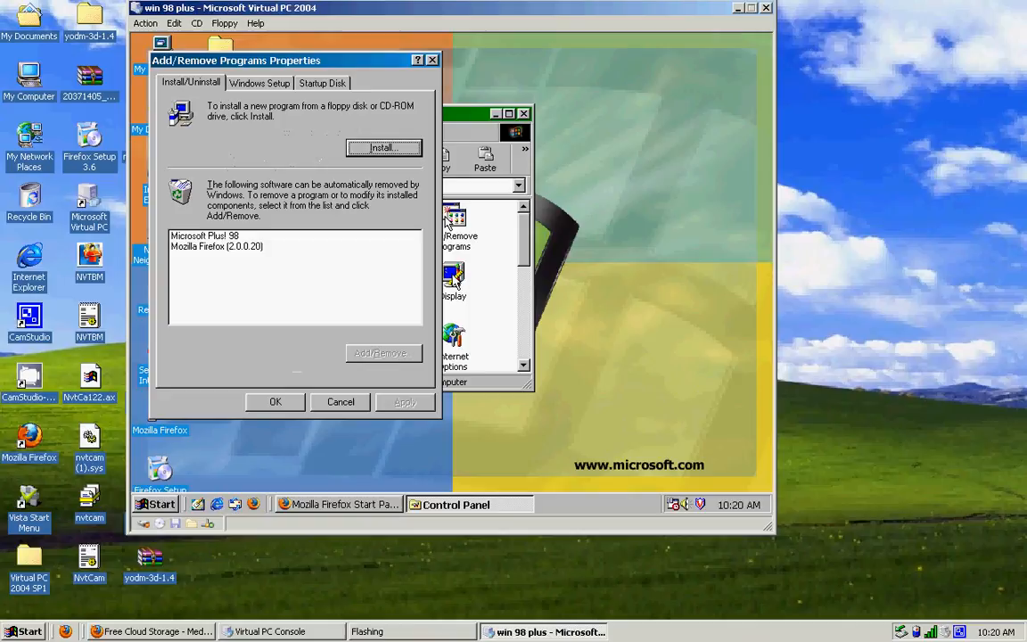
click(215, 246)
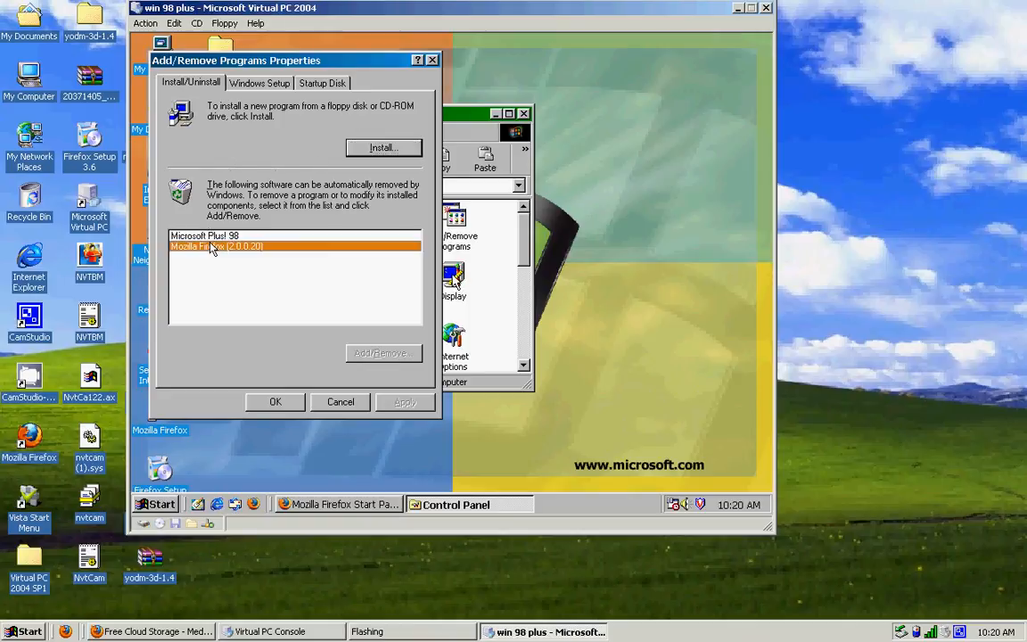
click(205, 235)
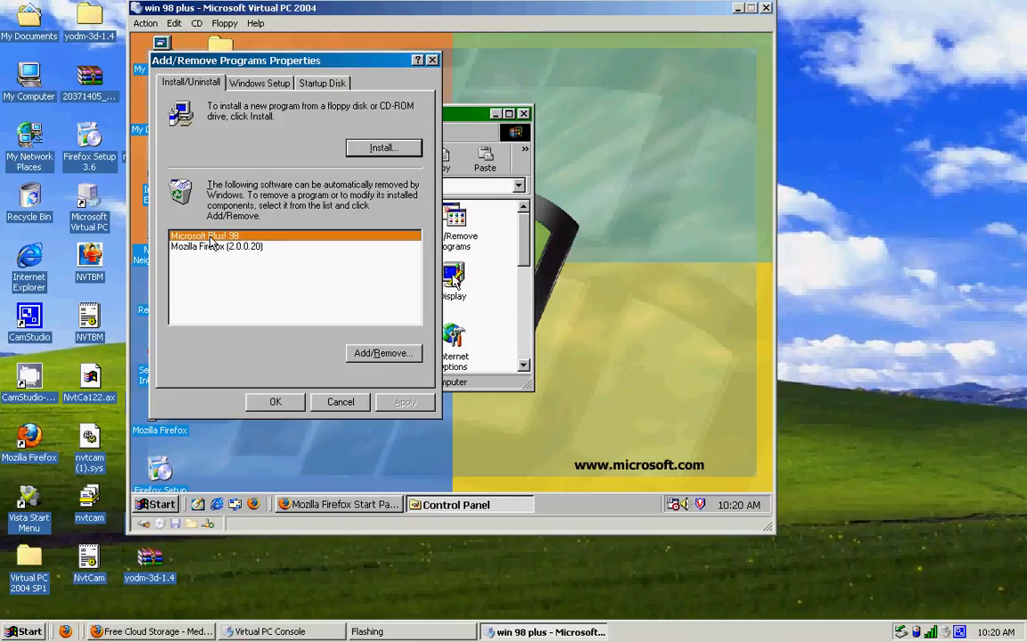
mouse_move(423, 44)
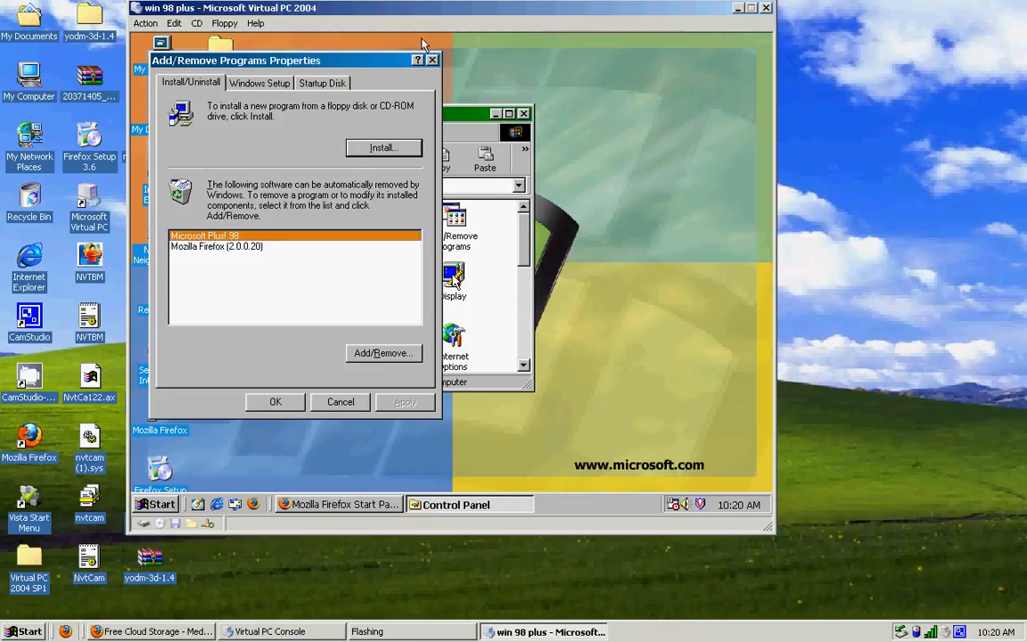
click(340, 401)
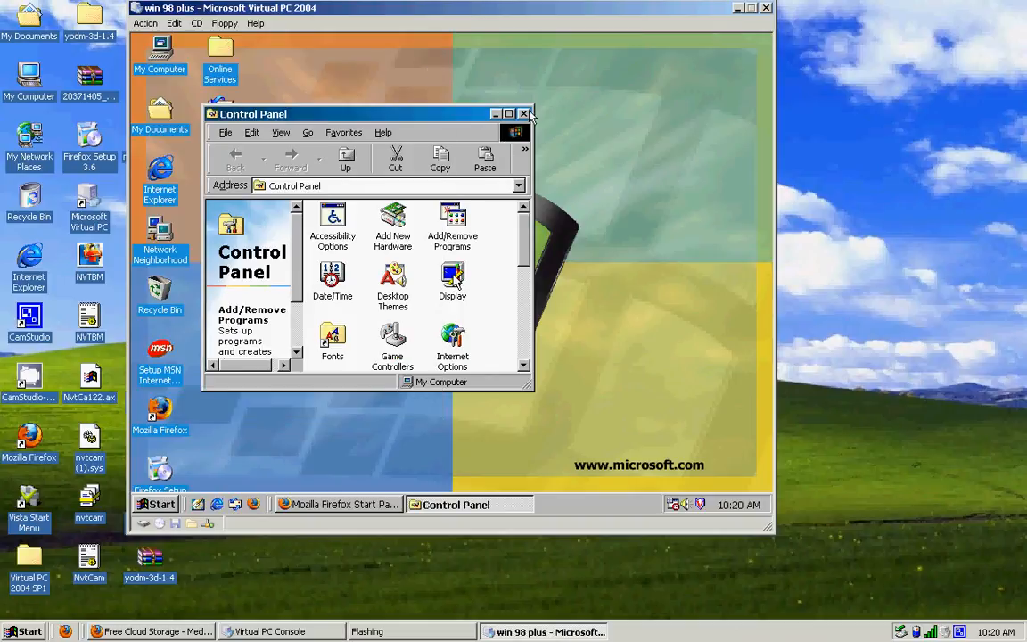
mouse_move(454, 281)
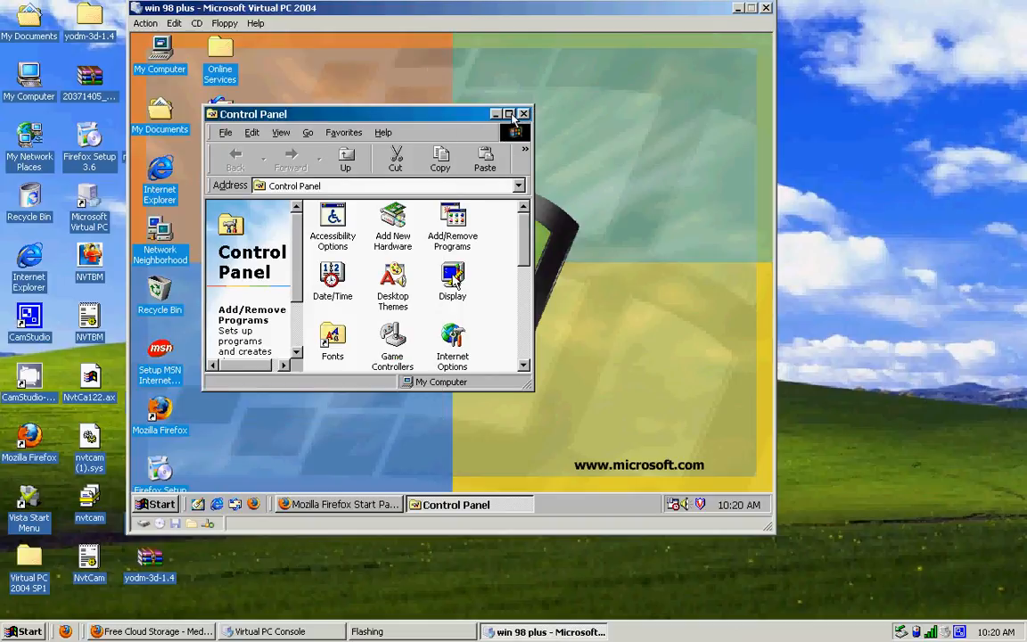
Close Control Panel, leaving the win 98 plus desktop with only Firefox open.
click(524, 114)
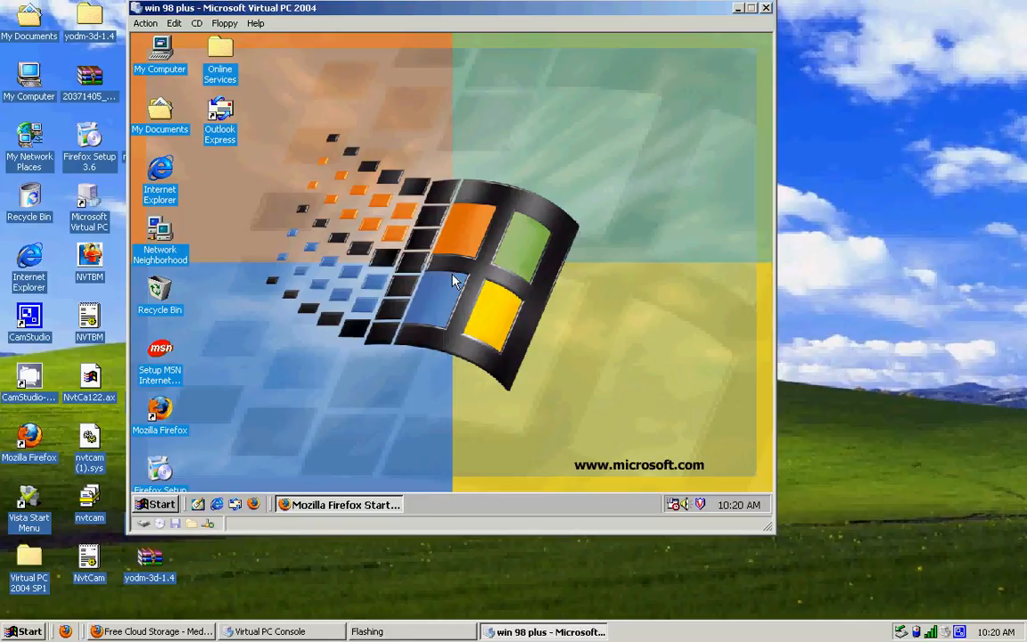
mouse_move(973, 637)
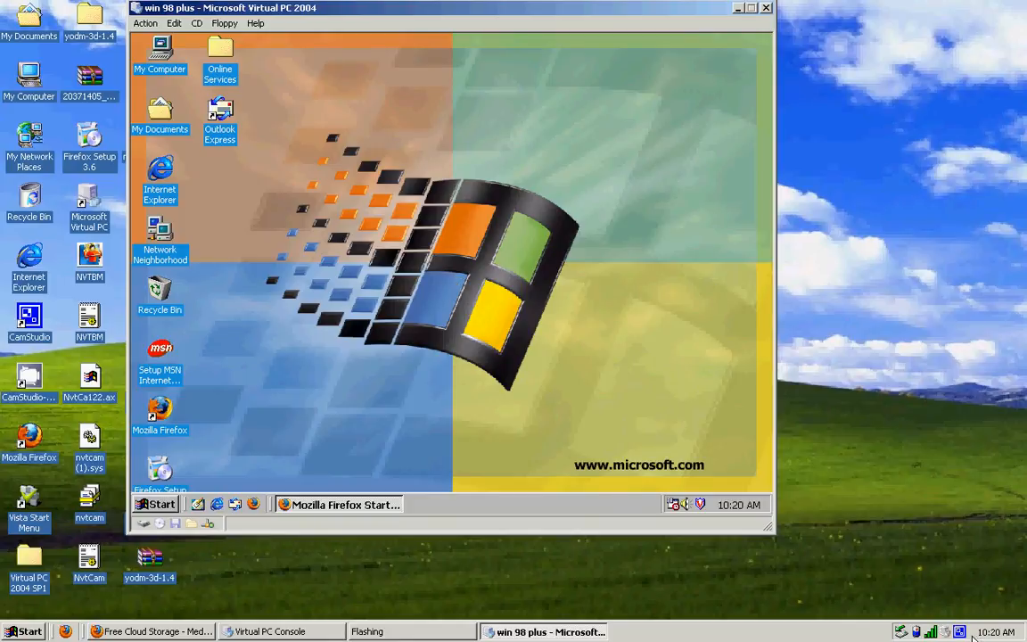
click(958, 631)
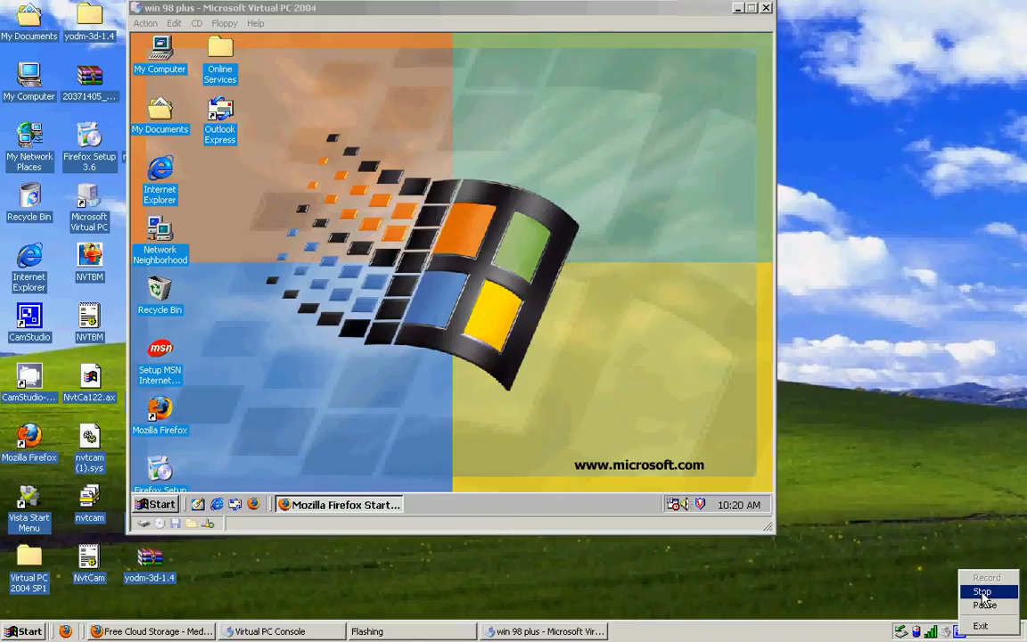